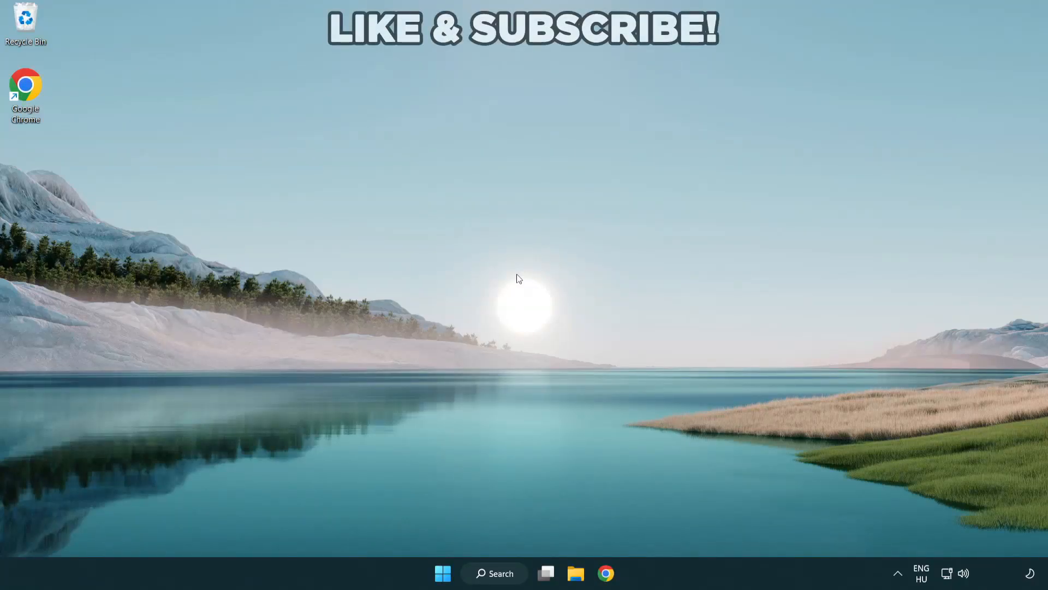
mouse_move(501, 573)
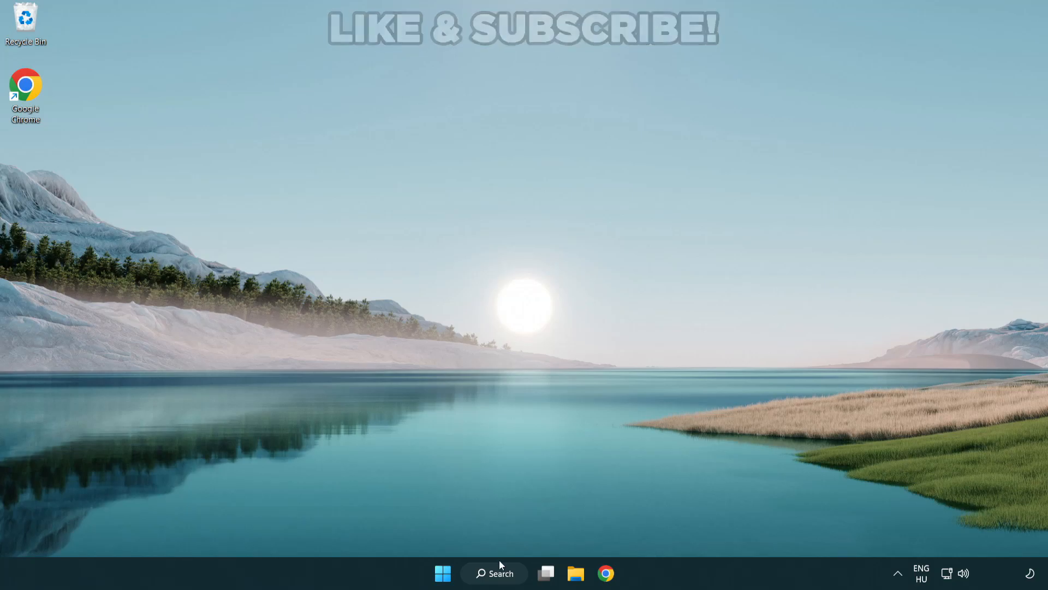
Search 'device manager' from the taskbar and launch Device Manager.
click(494, 573)
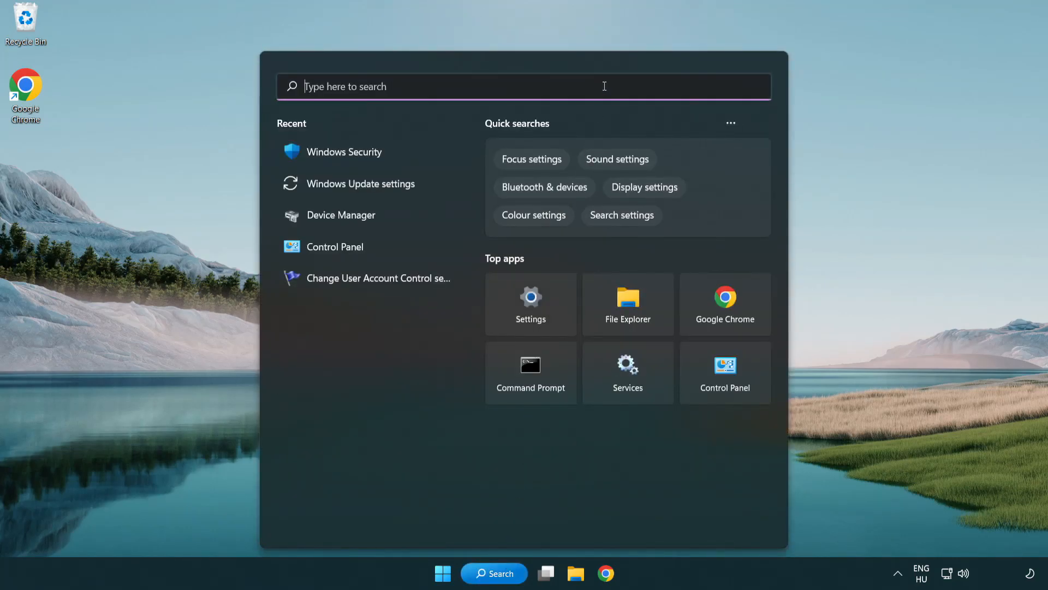
text(device manager)
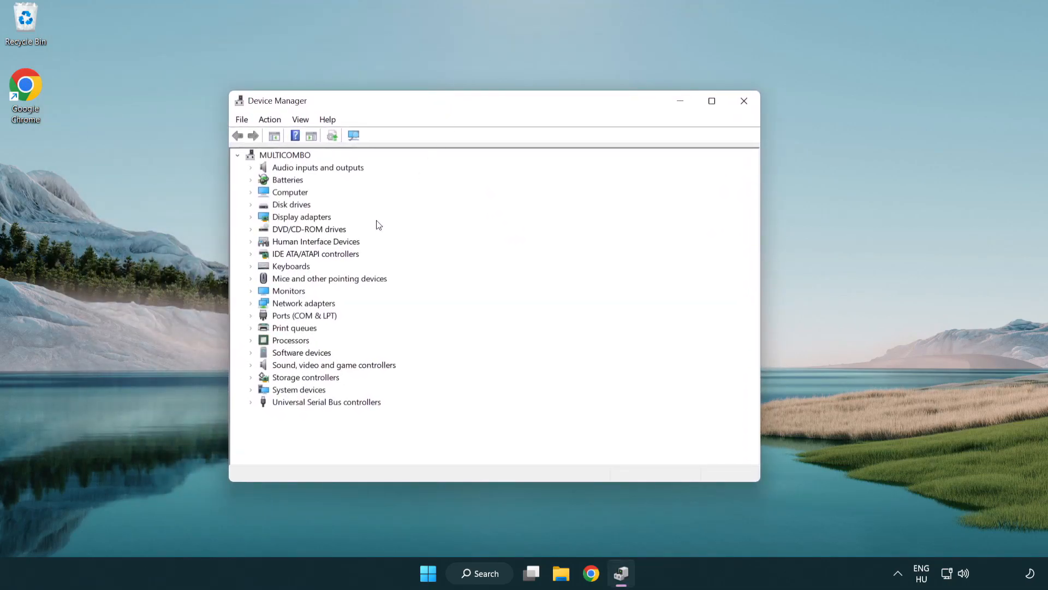
Expand Display adapters and choose Update driver for the VMware SVGA 3D adapter.
click(302, 216)
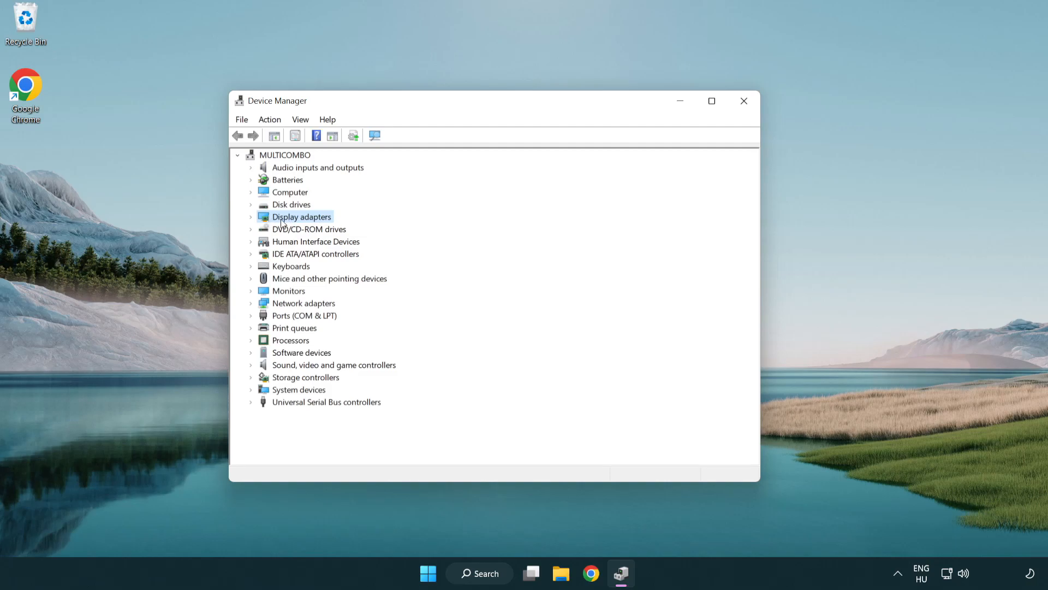
click(251, 216)
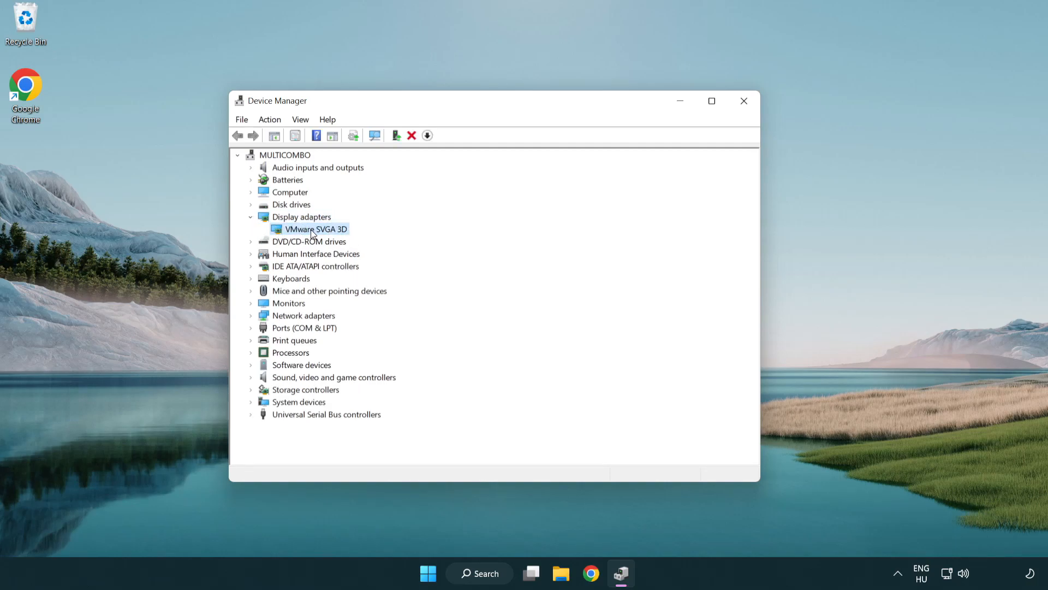
right_click(312, 228)
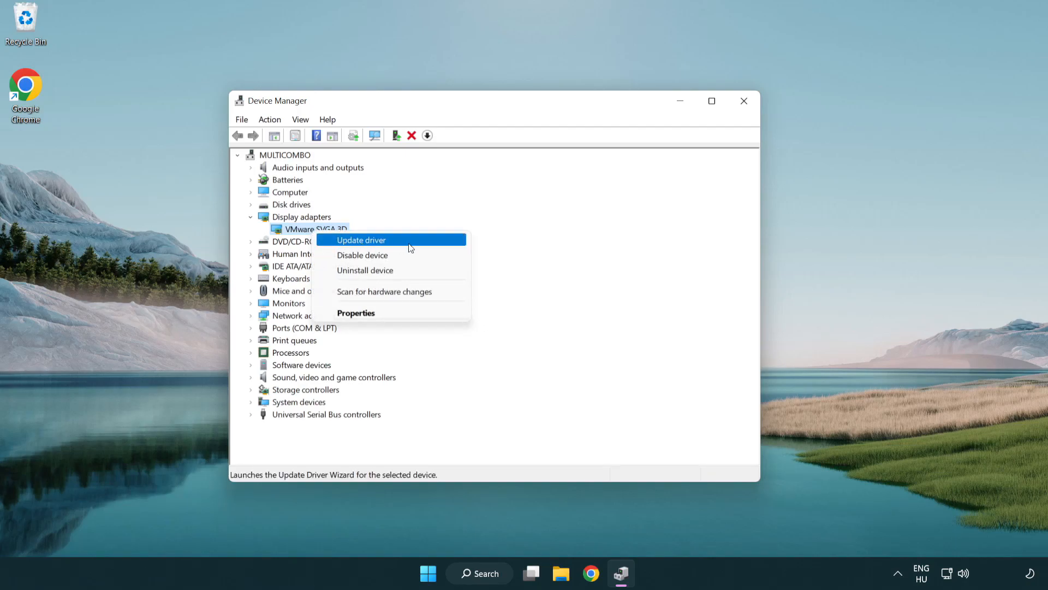
click(361, 240)
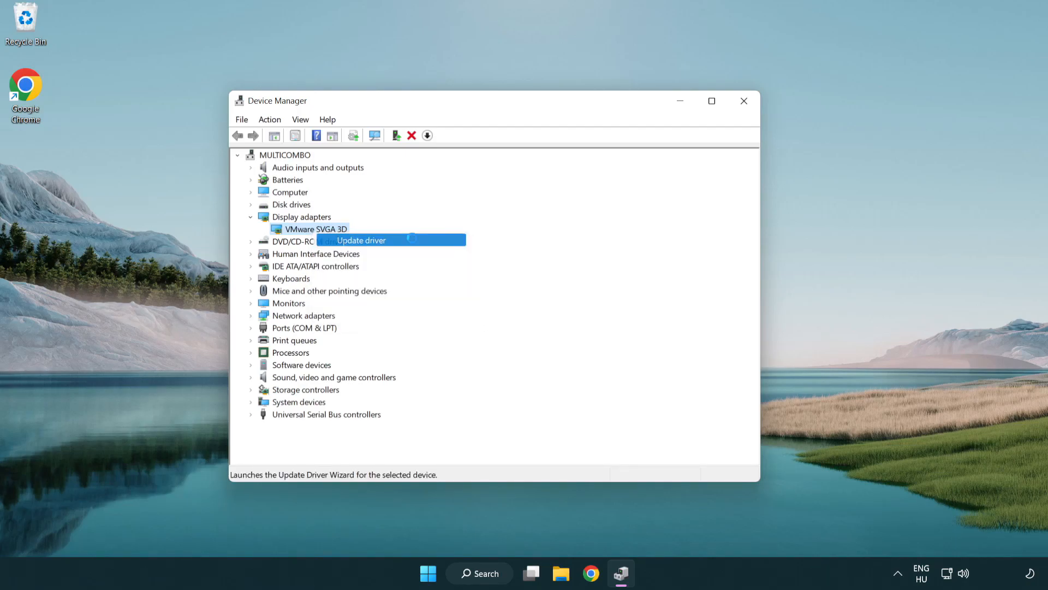
Let Windows search automatically for drivers, then close the 'best driver already installed' result.
click(361, 240)
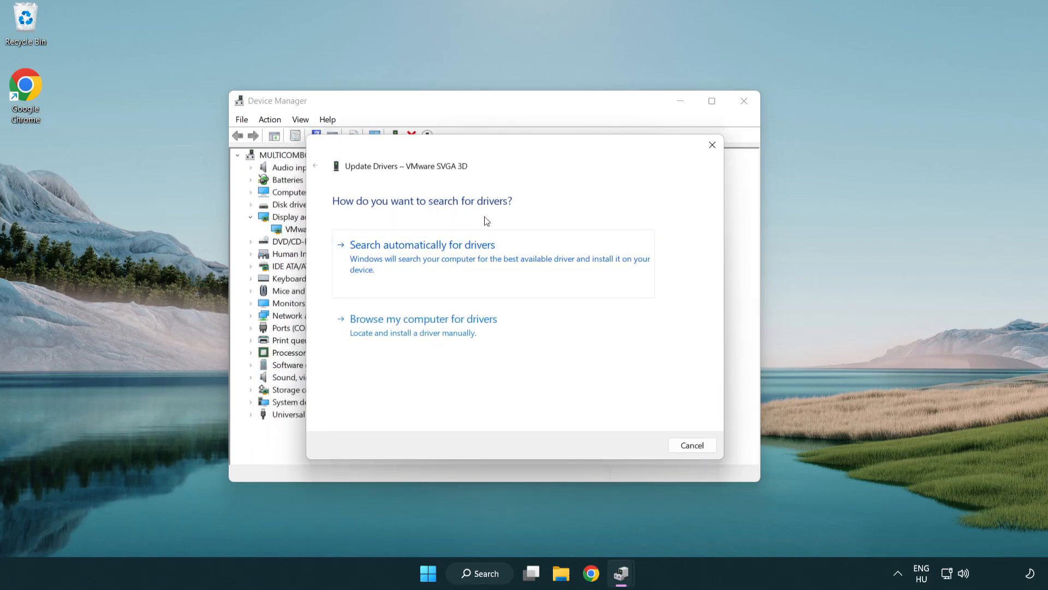
mouse_move(468, 261)
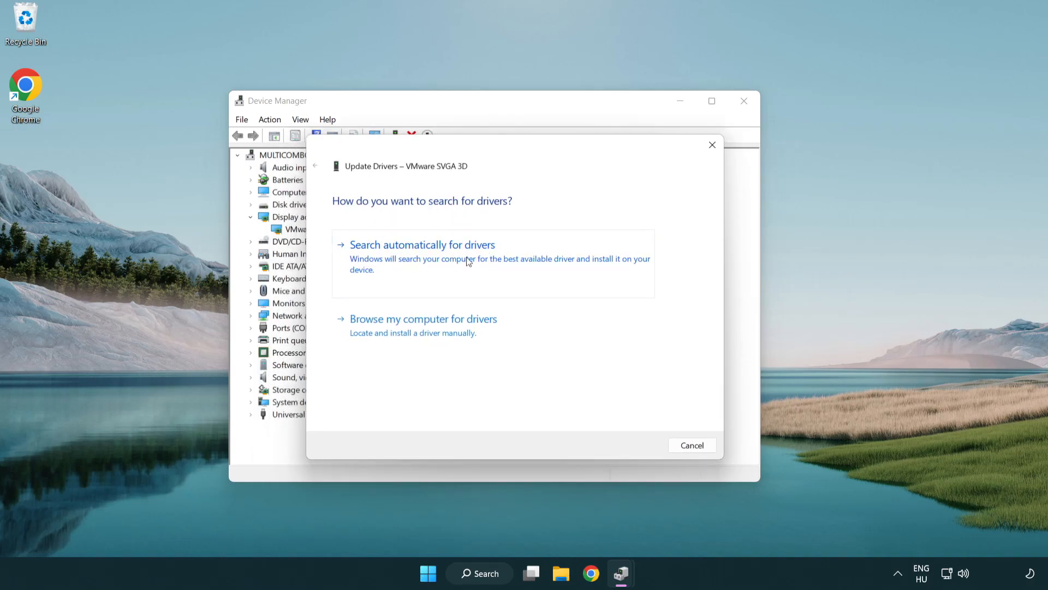
click(421, 243)
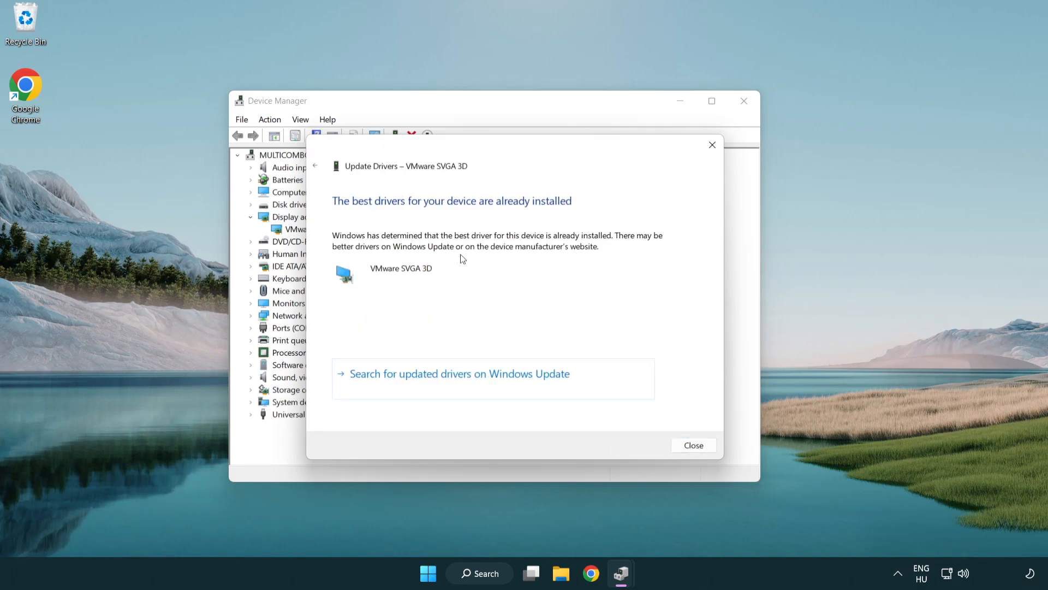
mouse_move(359, 213)
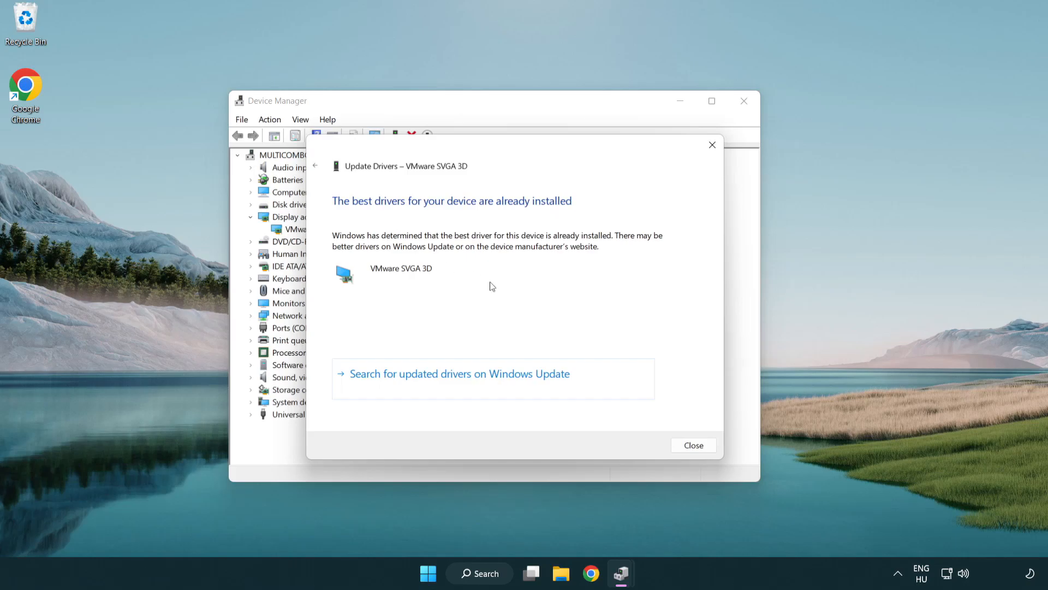
mouse_move(693, 445)
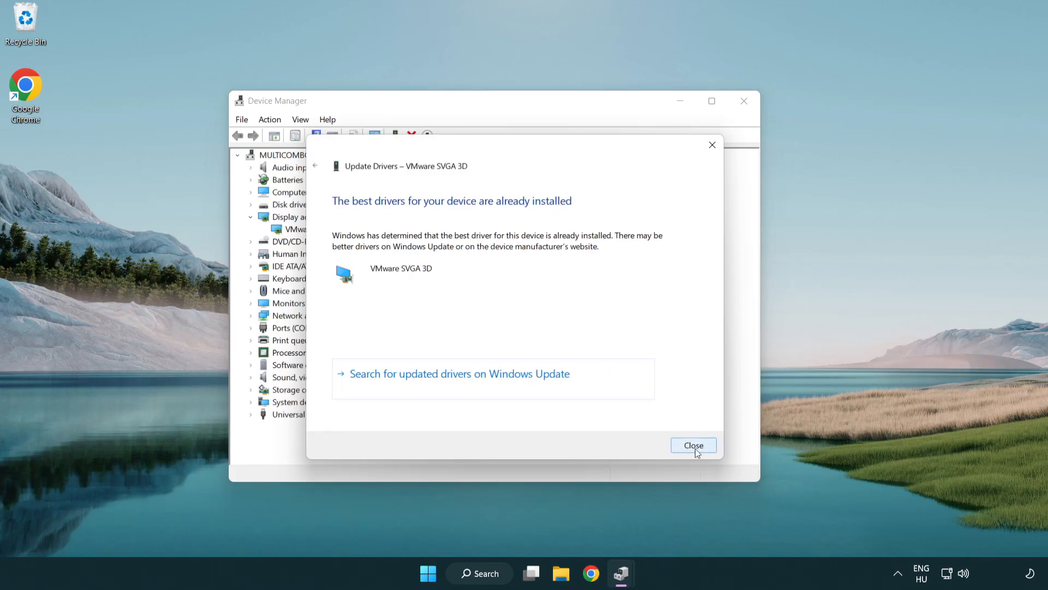
click(694, 444)
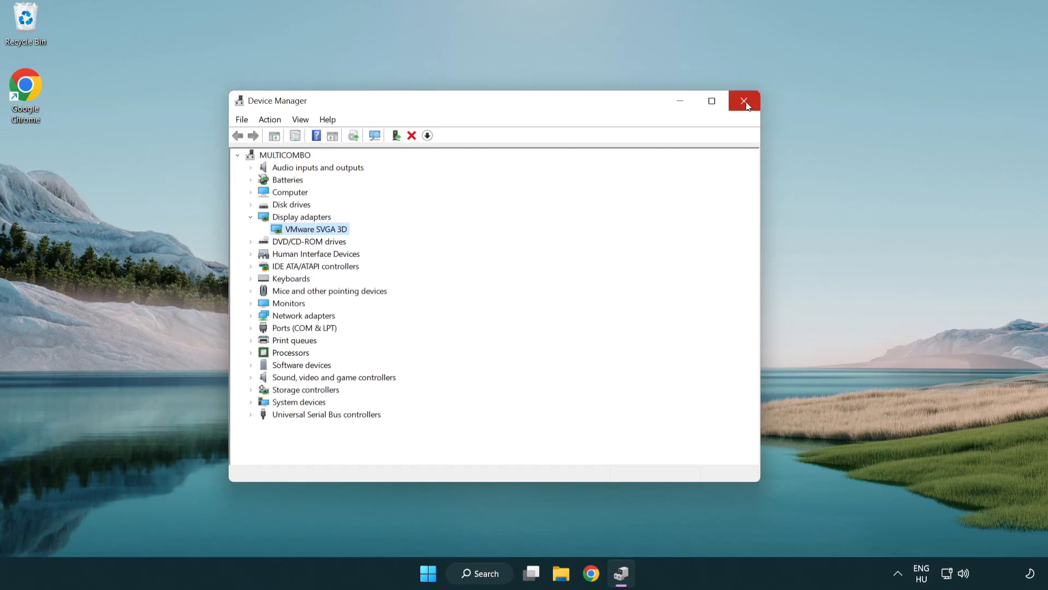
Close Device Manager, search 'update' and launch Windows Update settings.
click(744, 101)
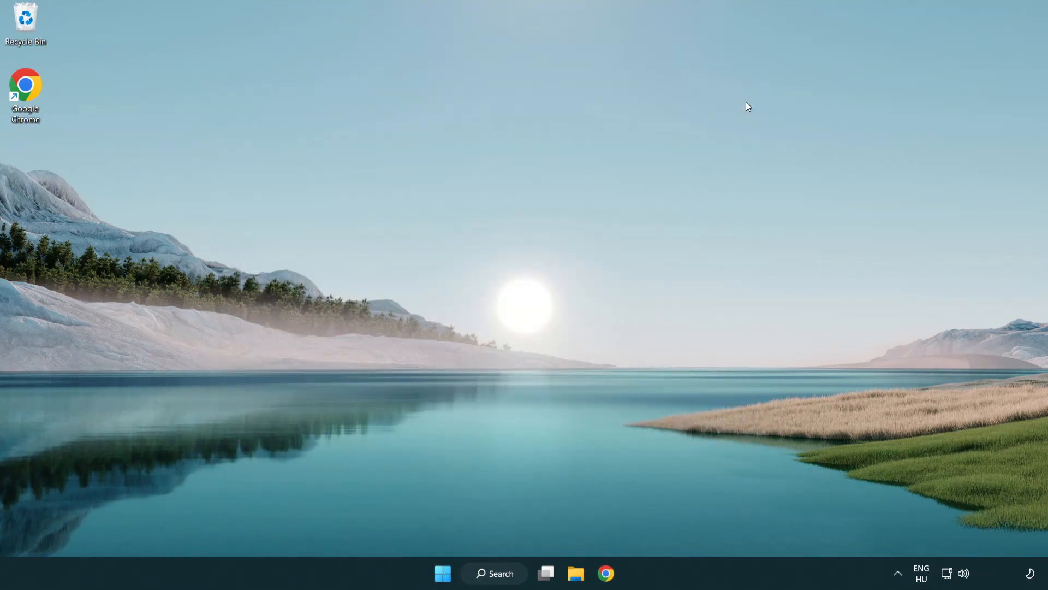
mouse_move(501, 574)
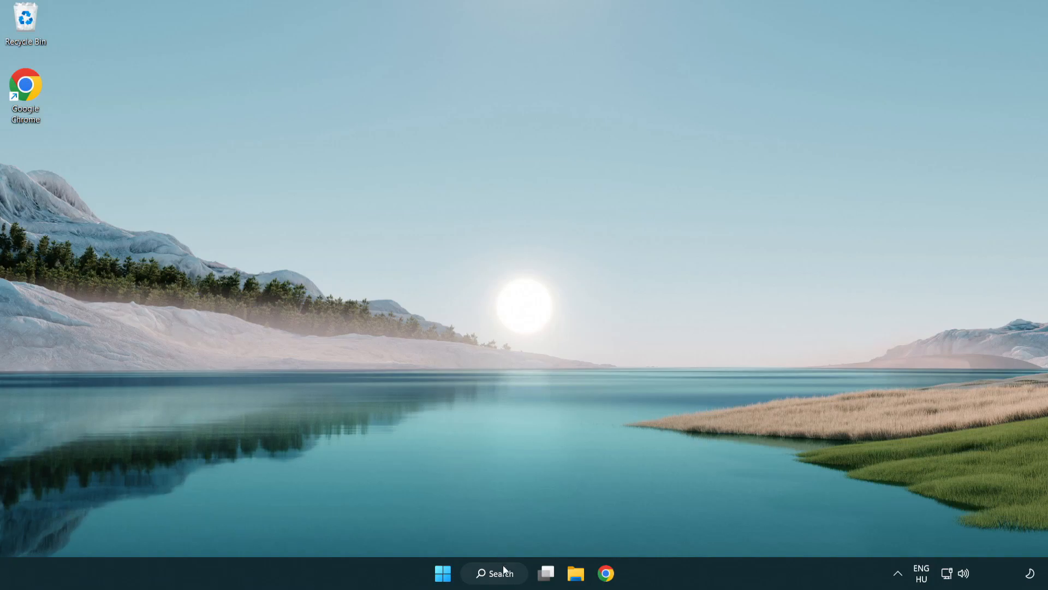
click(494, 573)
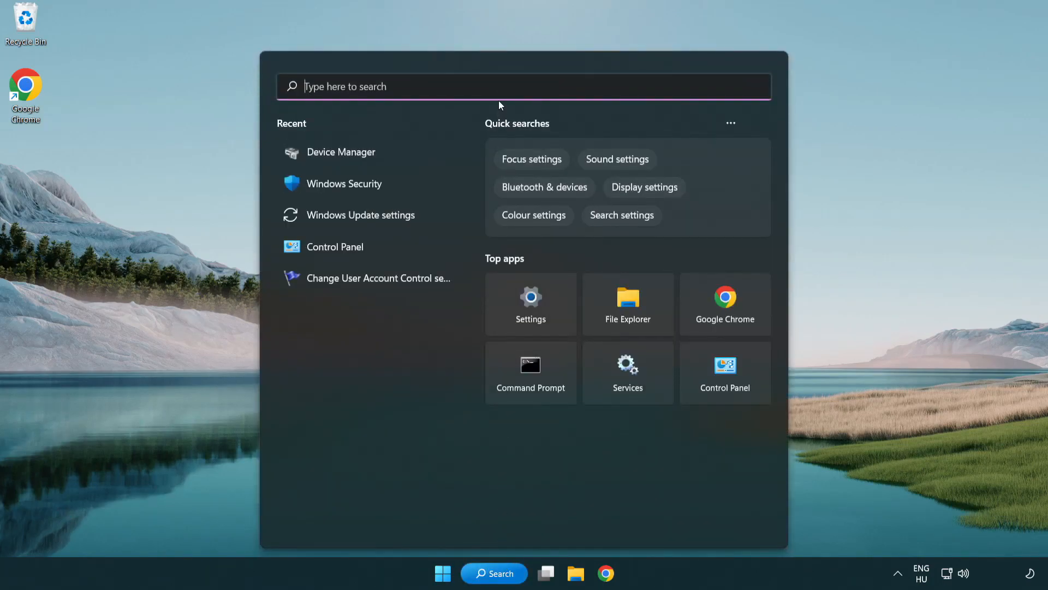
text(u)
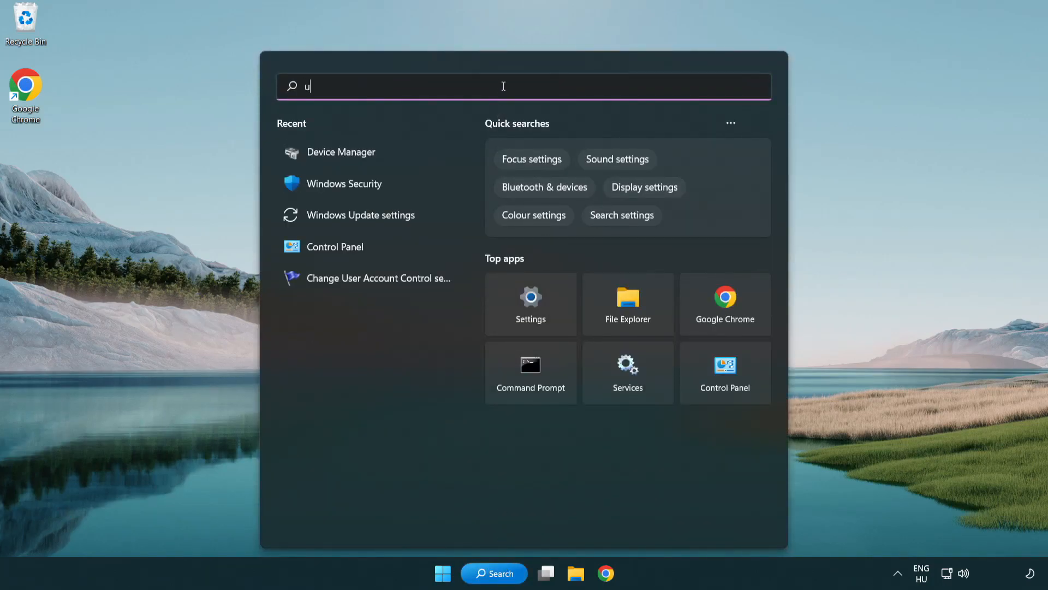
text(pdate)
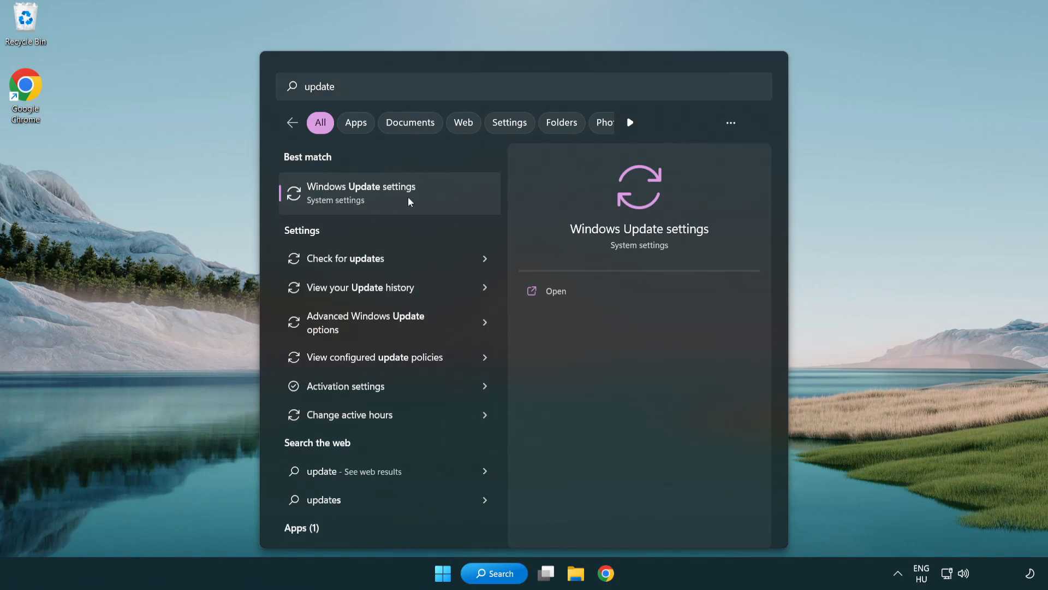
click(362, 192)
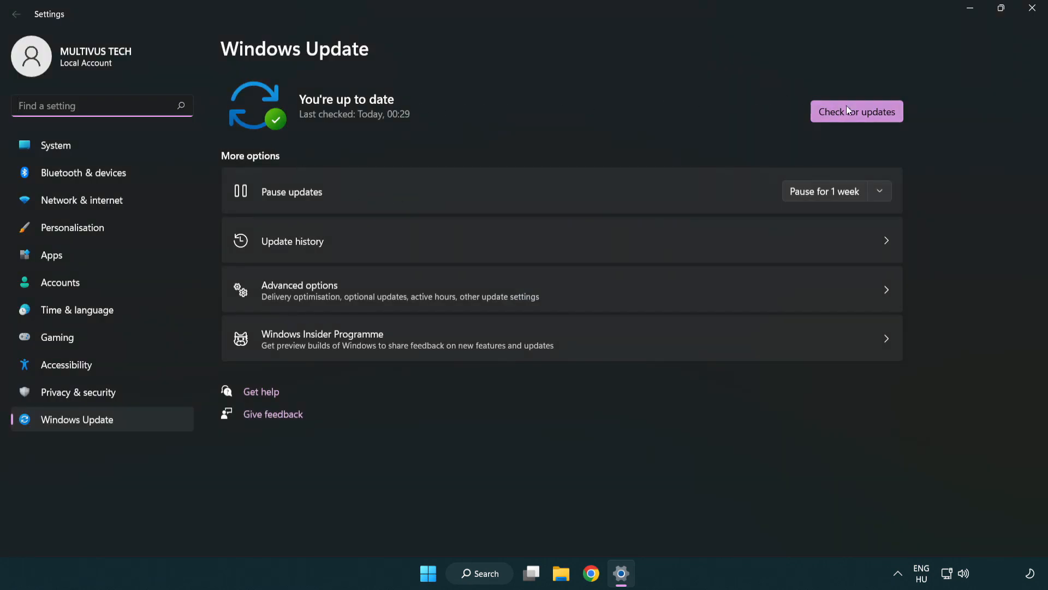
Run 'Check for updates' on the Windows Update page.
click(856, 111)
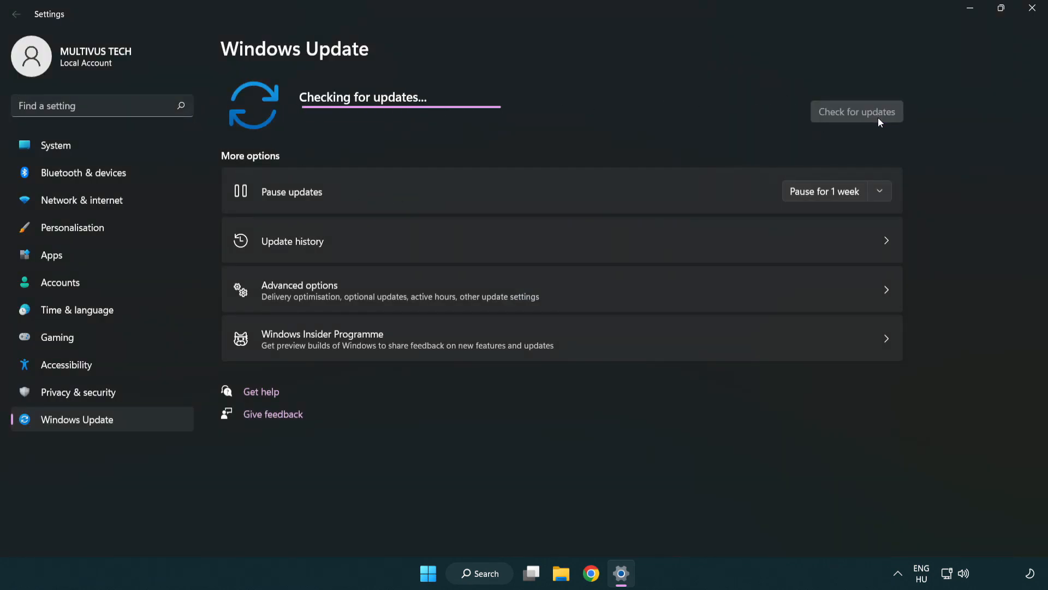
mouse_move(565, 139)
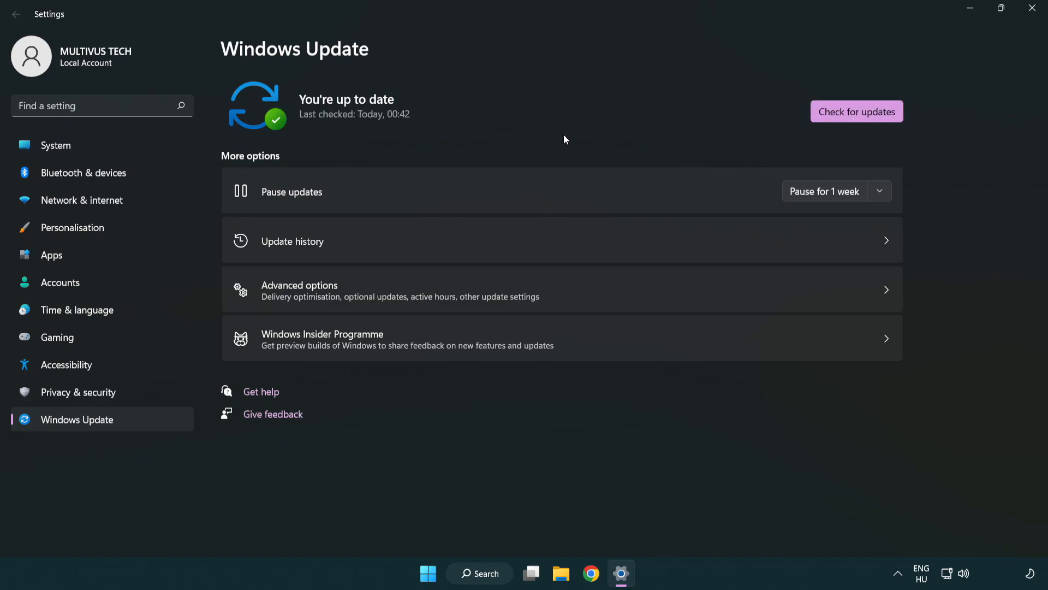
mouse_move(901, 68)
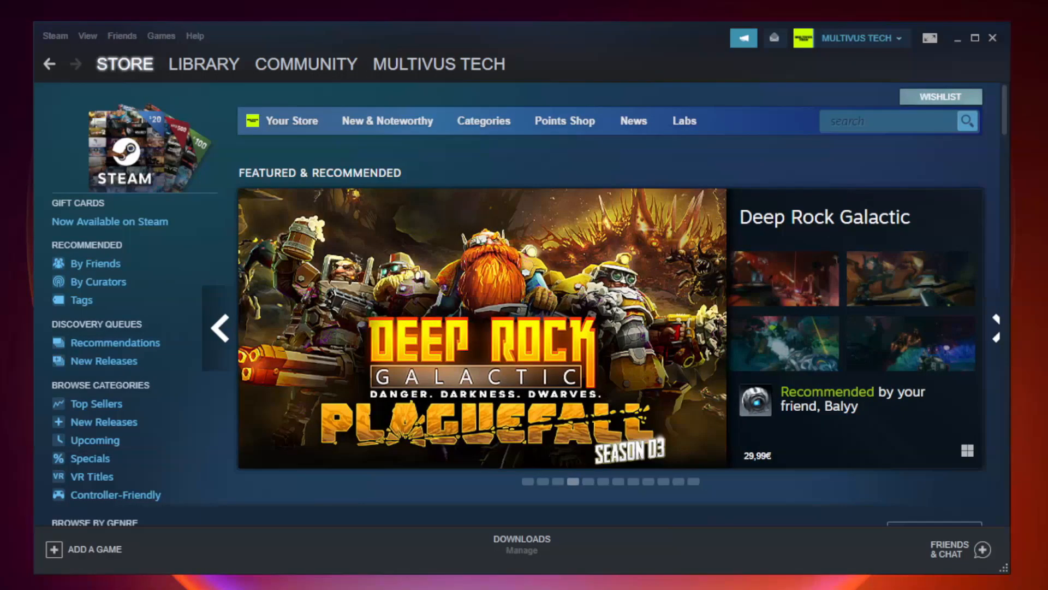
Go to the Steam Library and bring up the context menu for the not-working game.
click(203, 63)
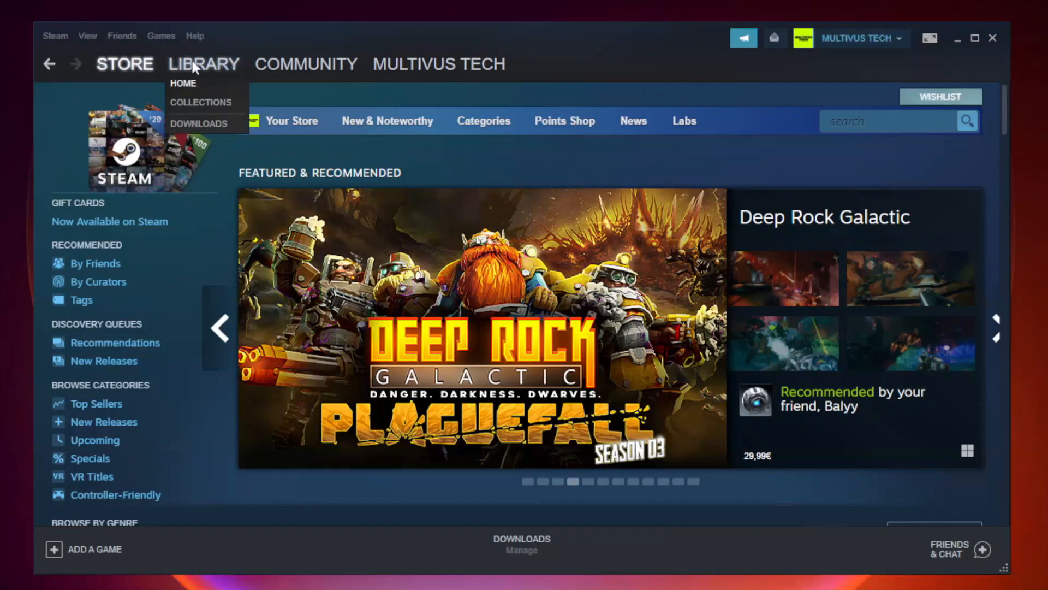
mouse_move(213, 72)
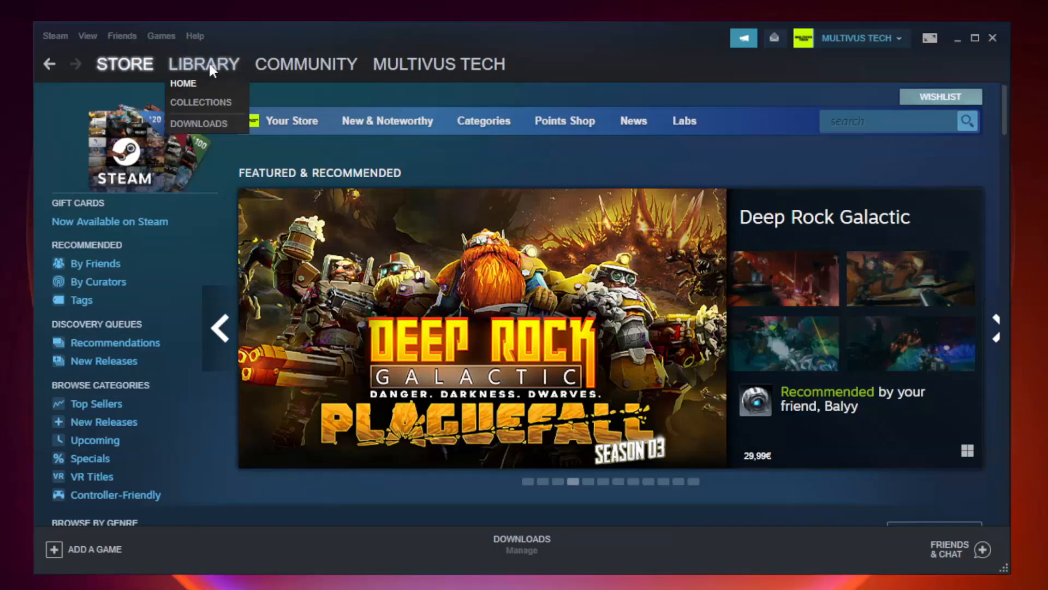
click(184, 83)
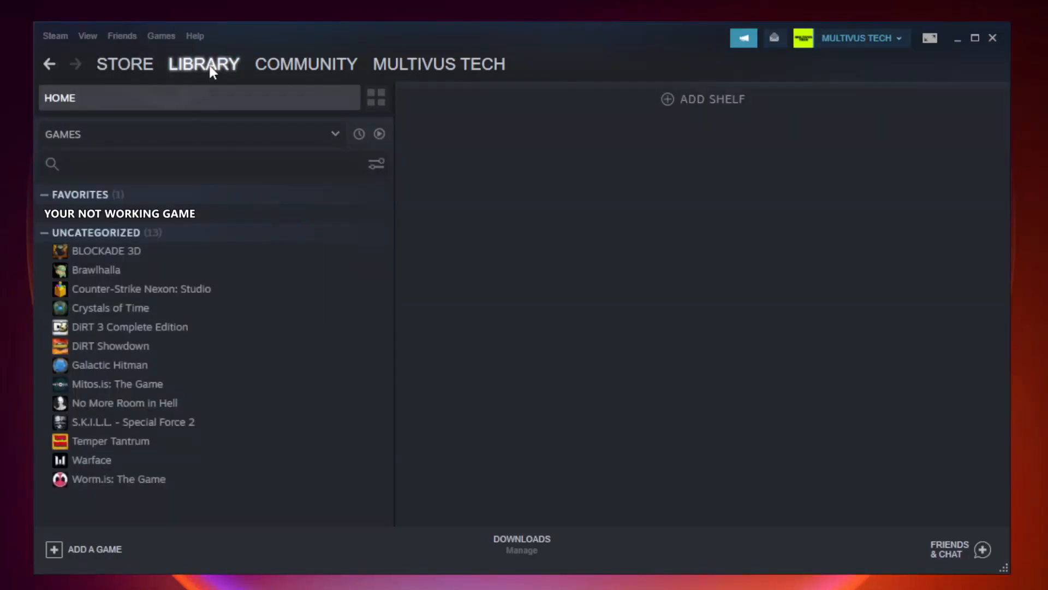
mouse_move(252, 217)
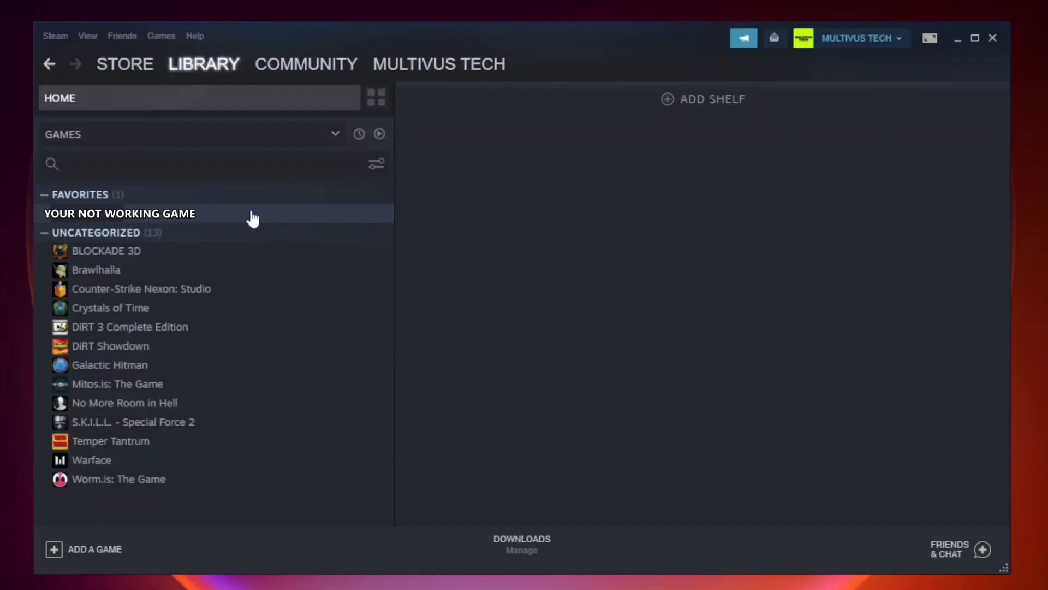
right_click(119, 213)
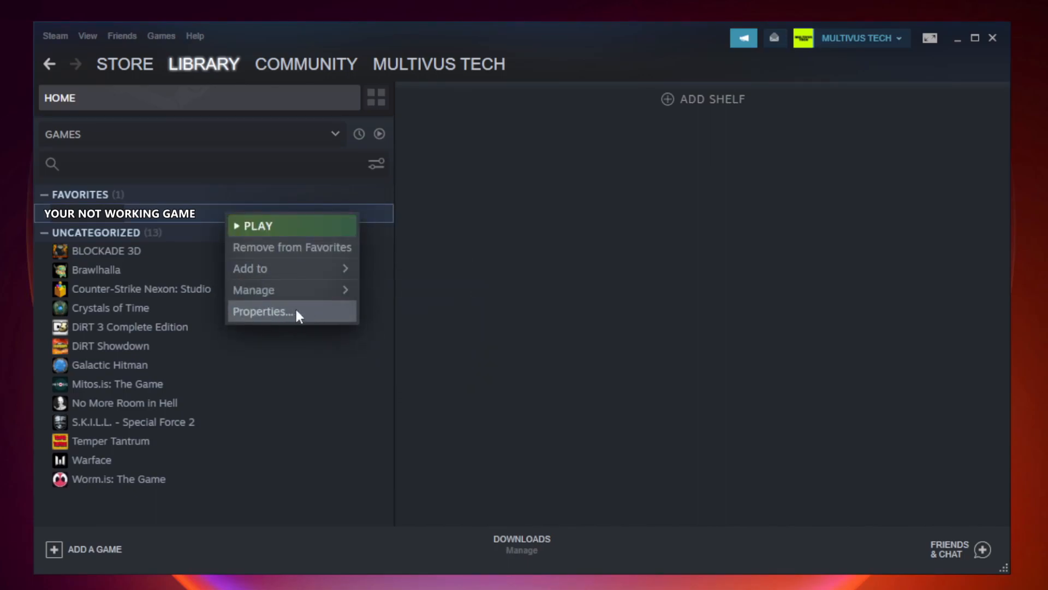
mouse_move(291, 314)
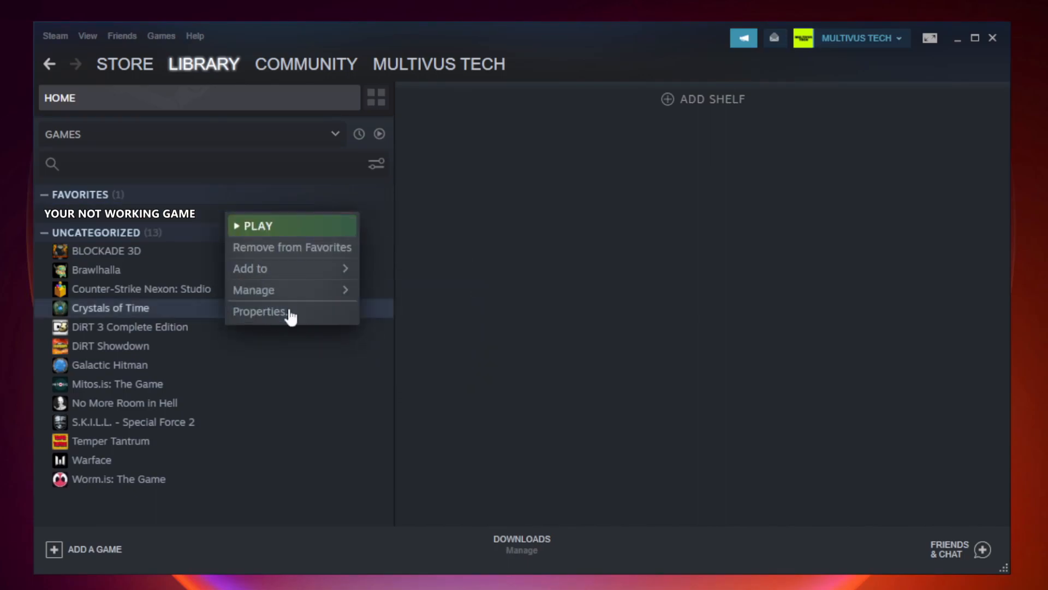
In the game's Properties > Local Files, verify integrity of game files (9192 validated).
click(259, 312)
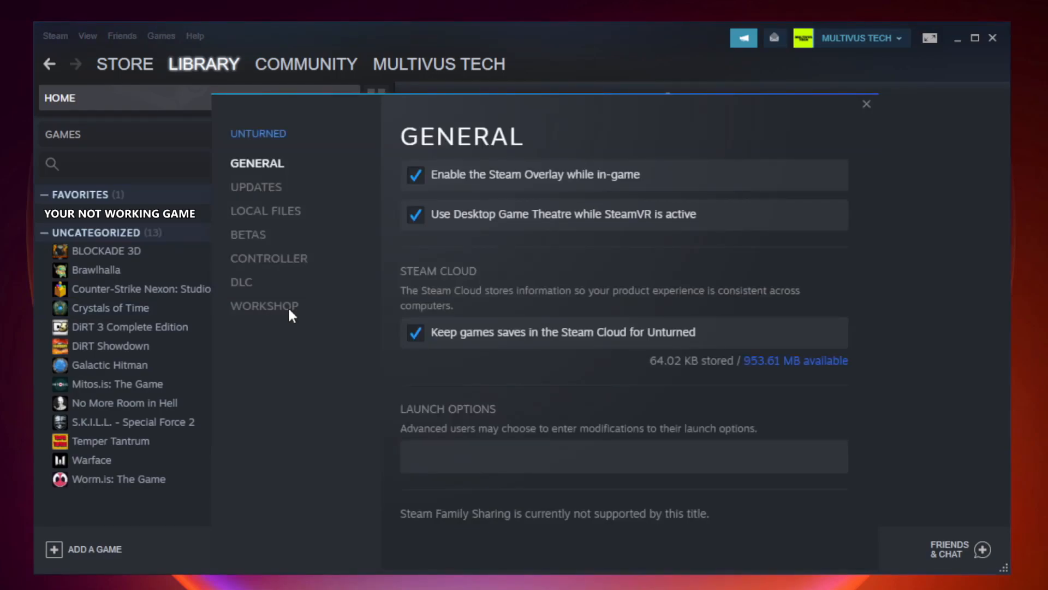
mouse_move(276, 225)
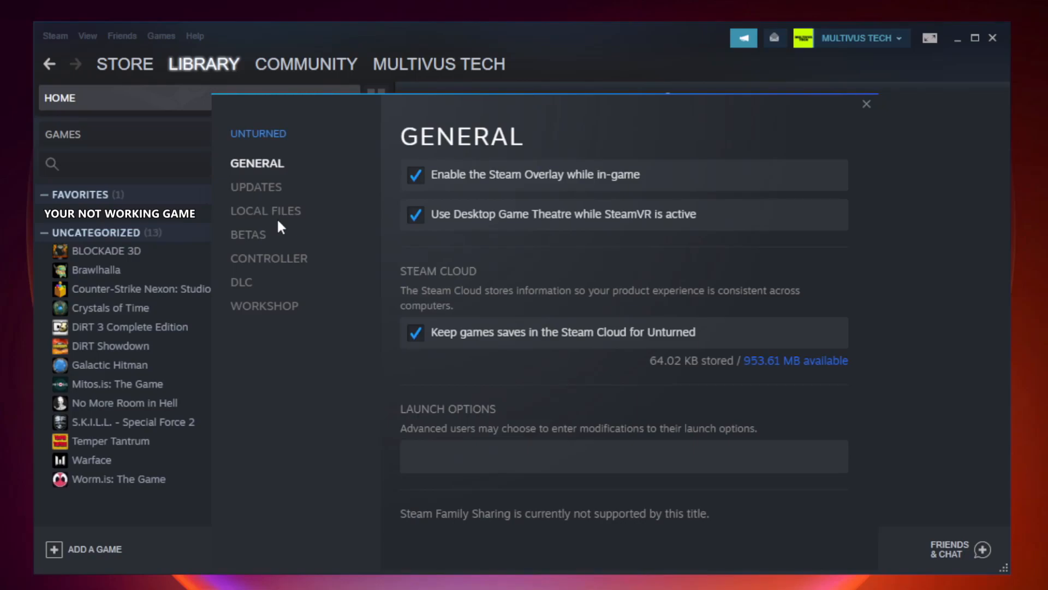
click(265, 211)
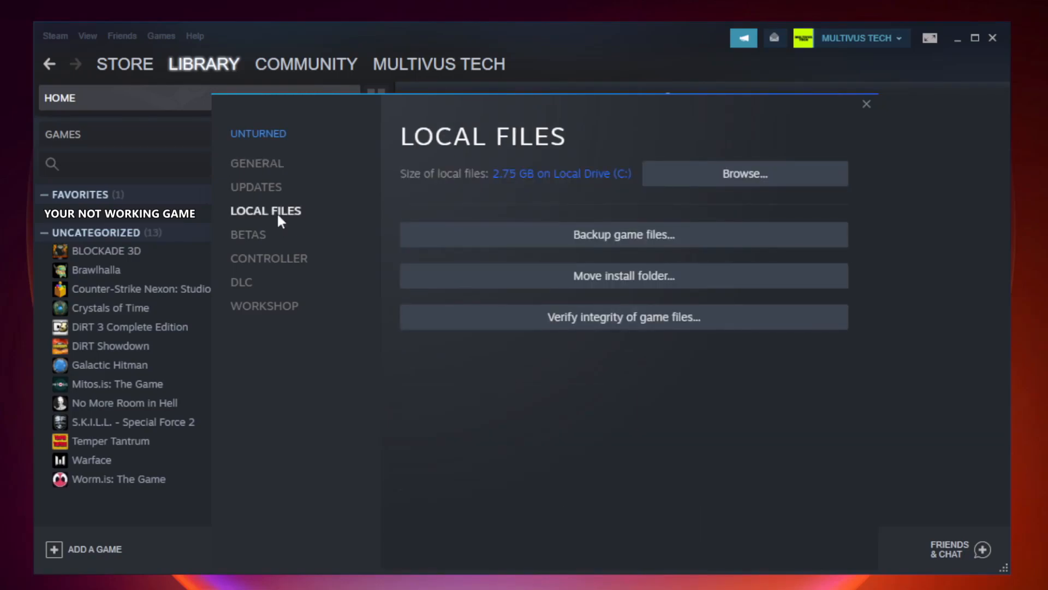
mouse_move(613, 317)
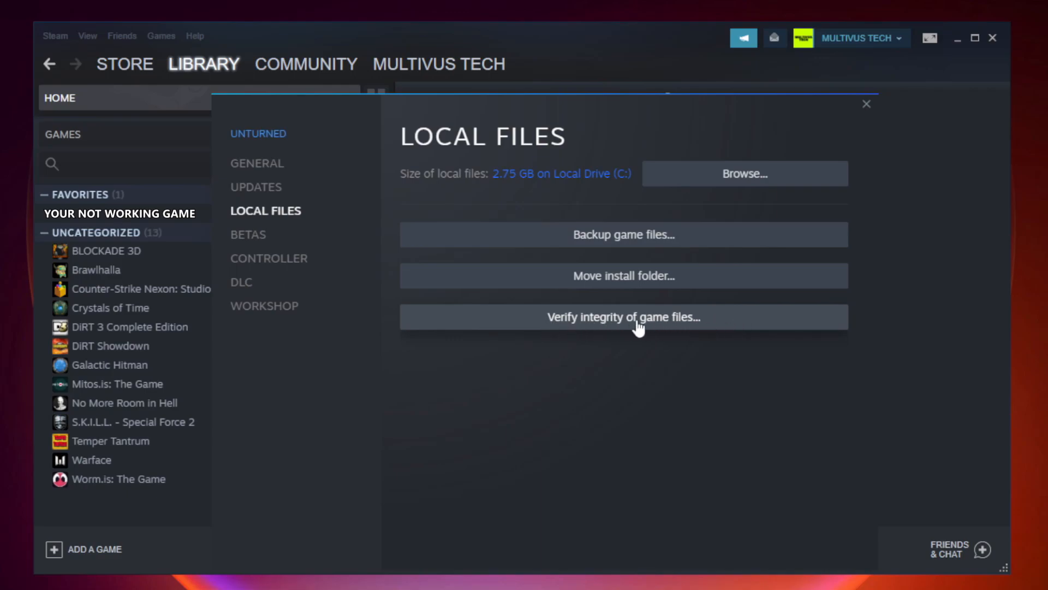
click(622, 316)
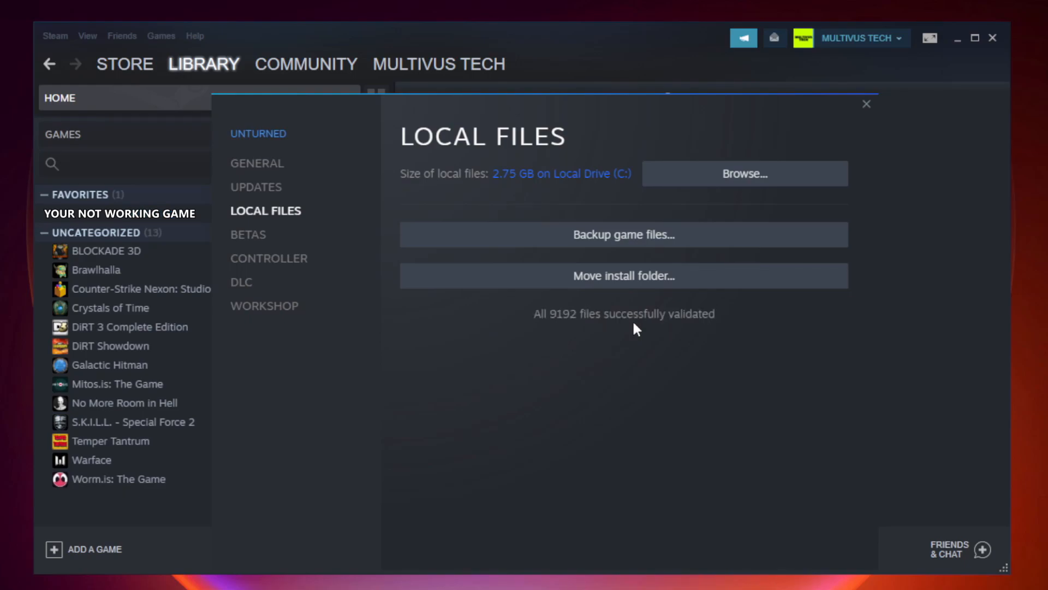
mouse_move(696, 337)
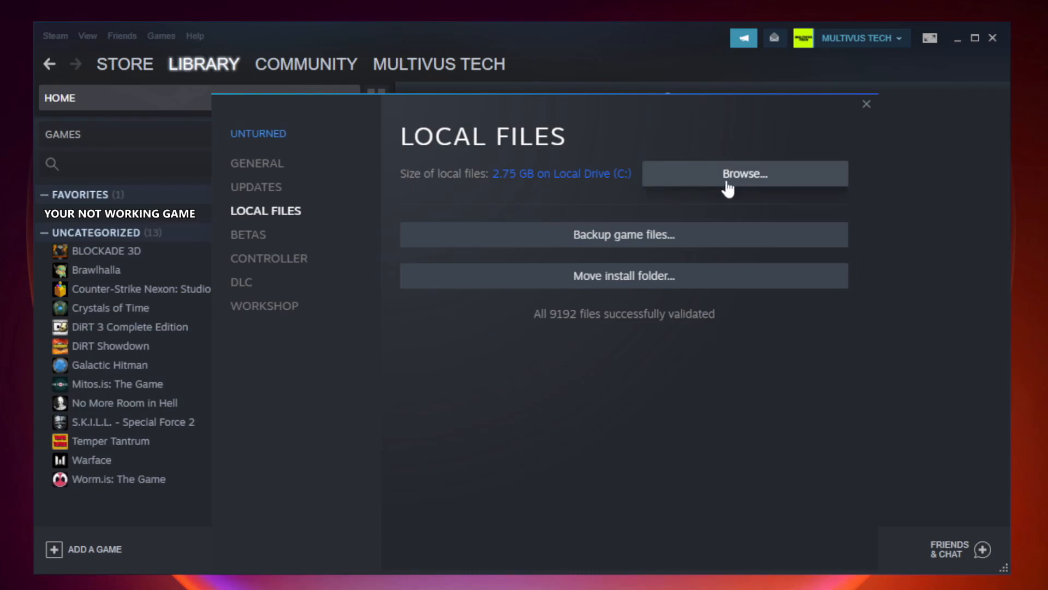
Browse to the game's install folder and bring up Properties for the game shortcut.
click(743, 174)
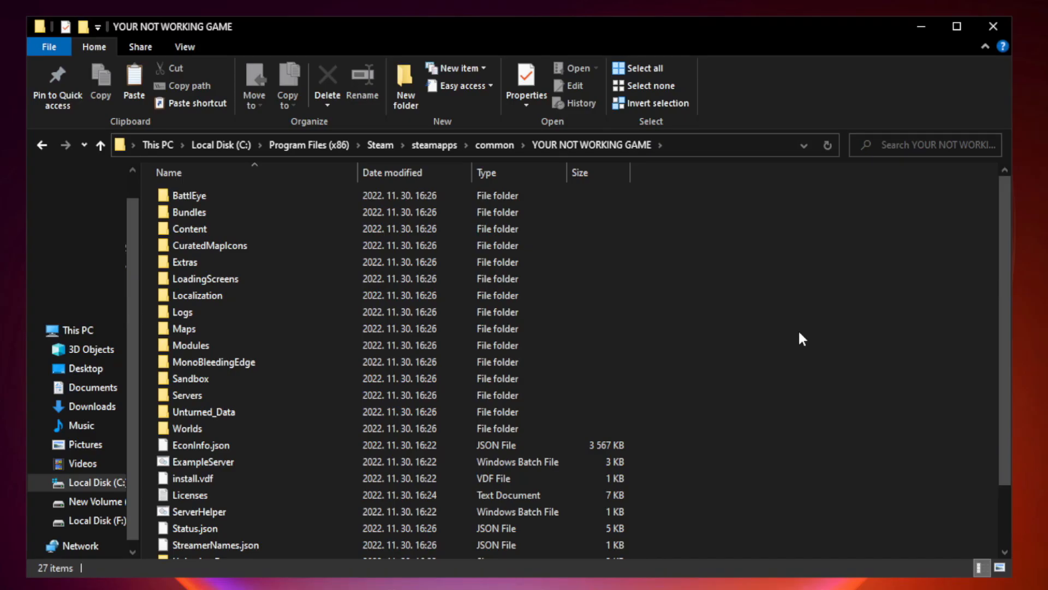
scroll(down, 3)
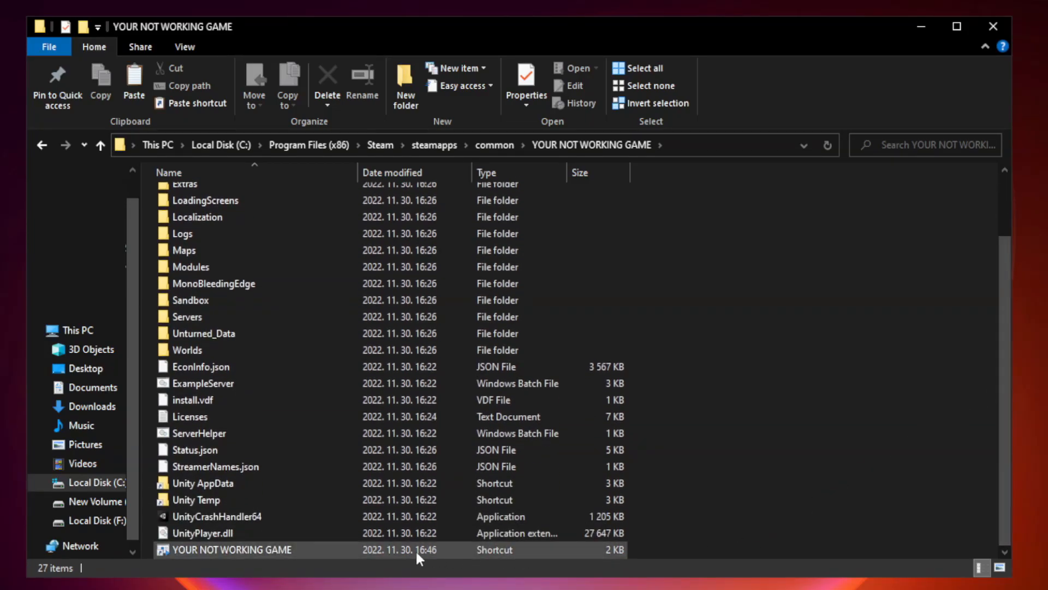
click(227, 550)
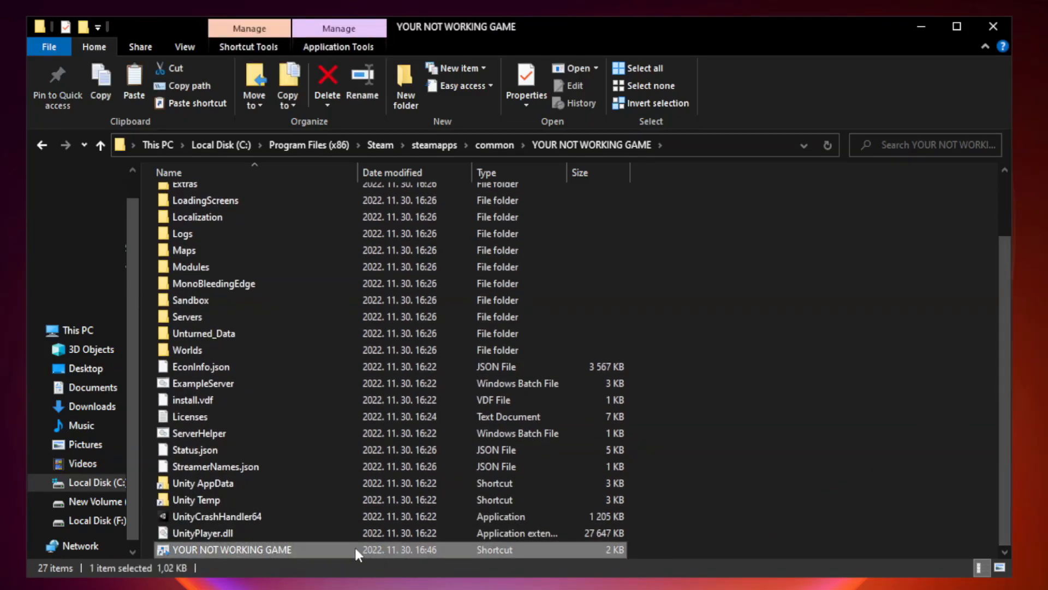
right_click(244, 549)
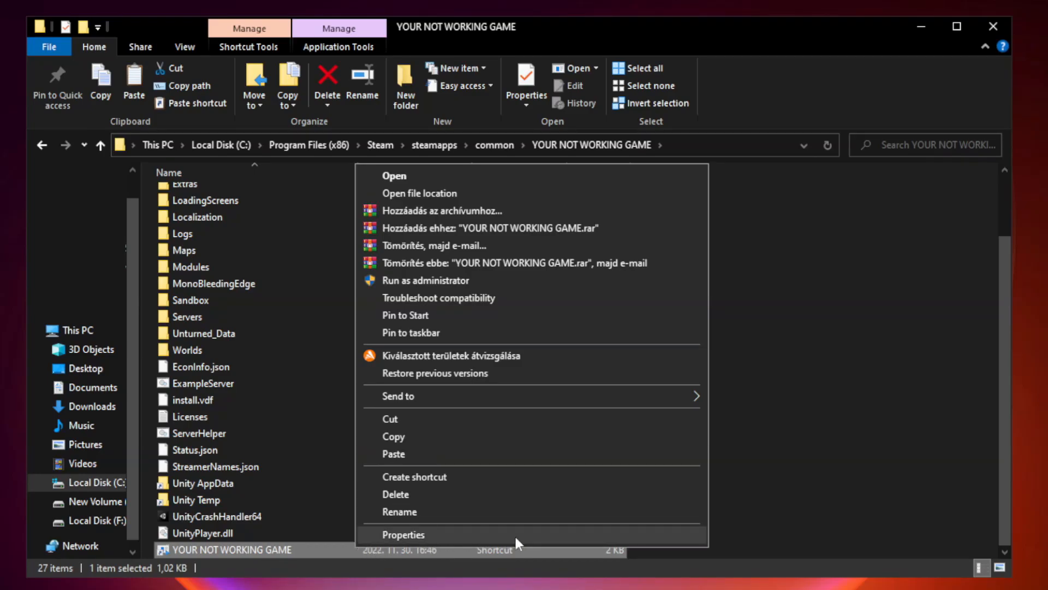
mouse_move(530, 538)
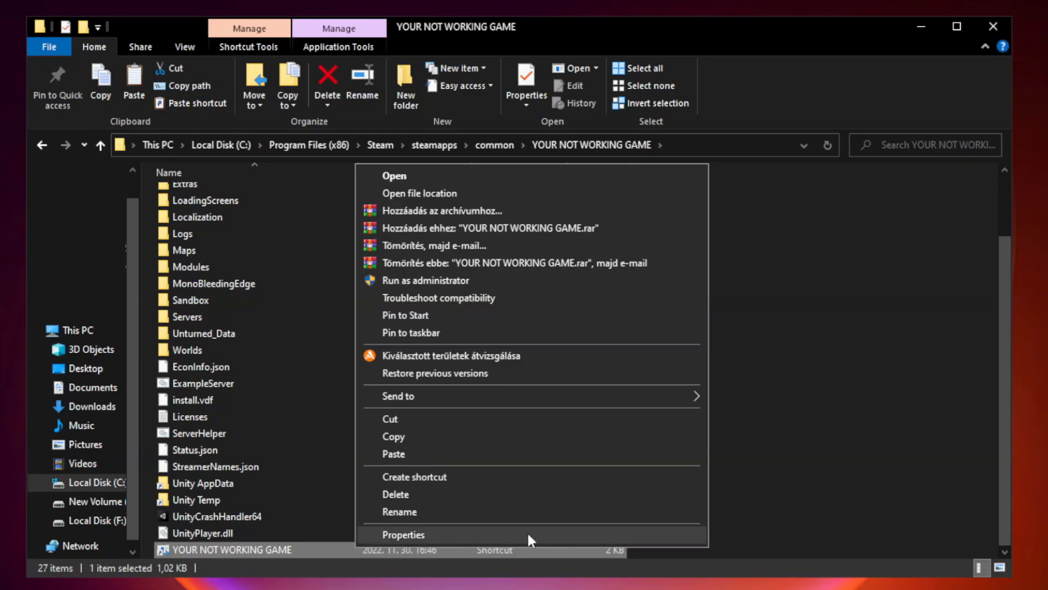
click(403, 534)
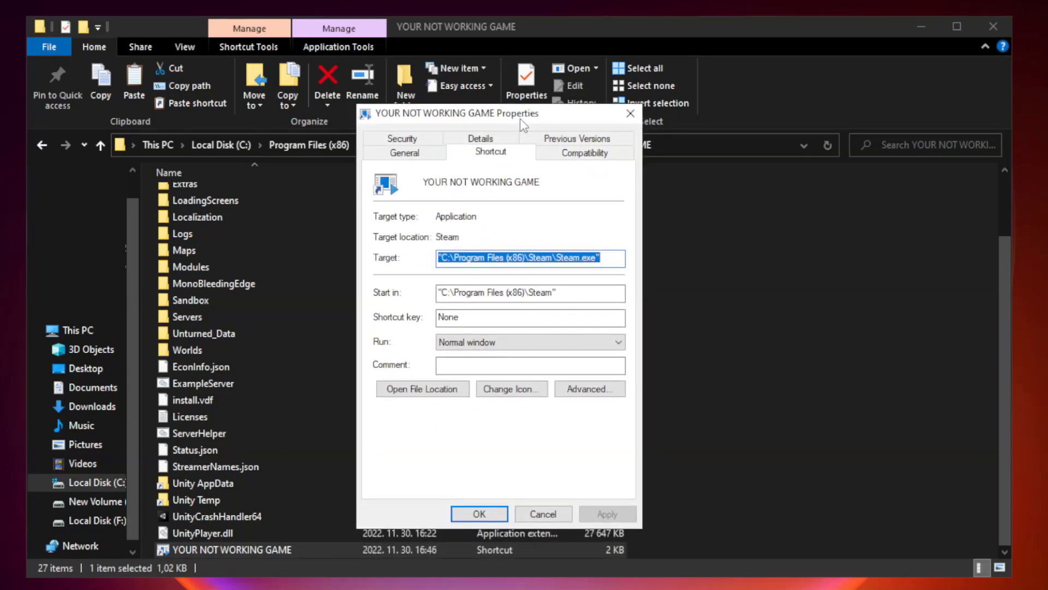
mouse_move(576, 166)
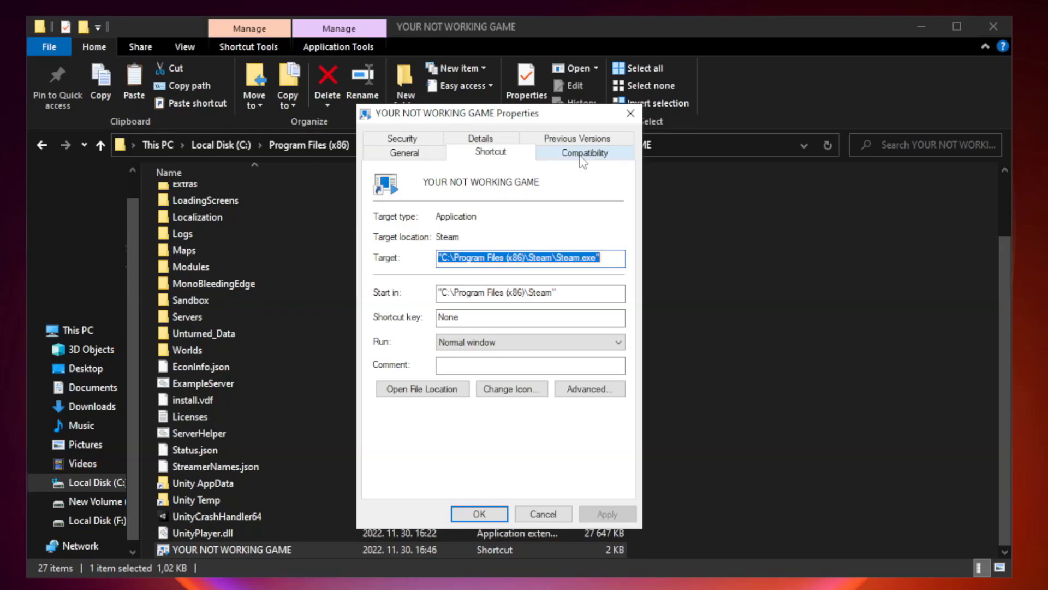
On the Compatibility tab, enable Windows 8 mode, disable fullscreen optimizations and run as administrator.
click(583, 153)
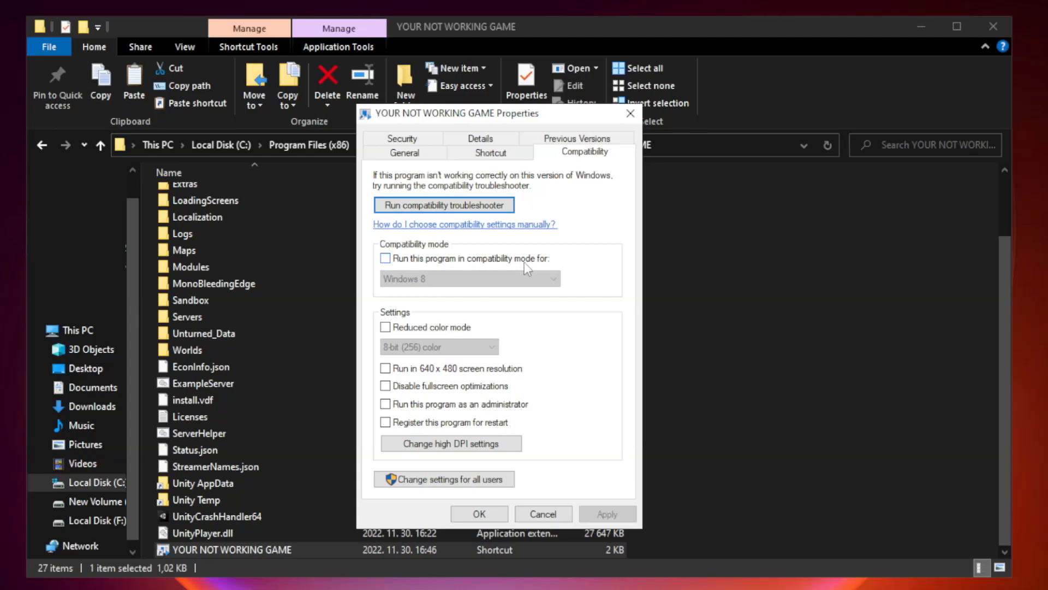
click(385, 259)
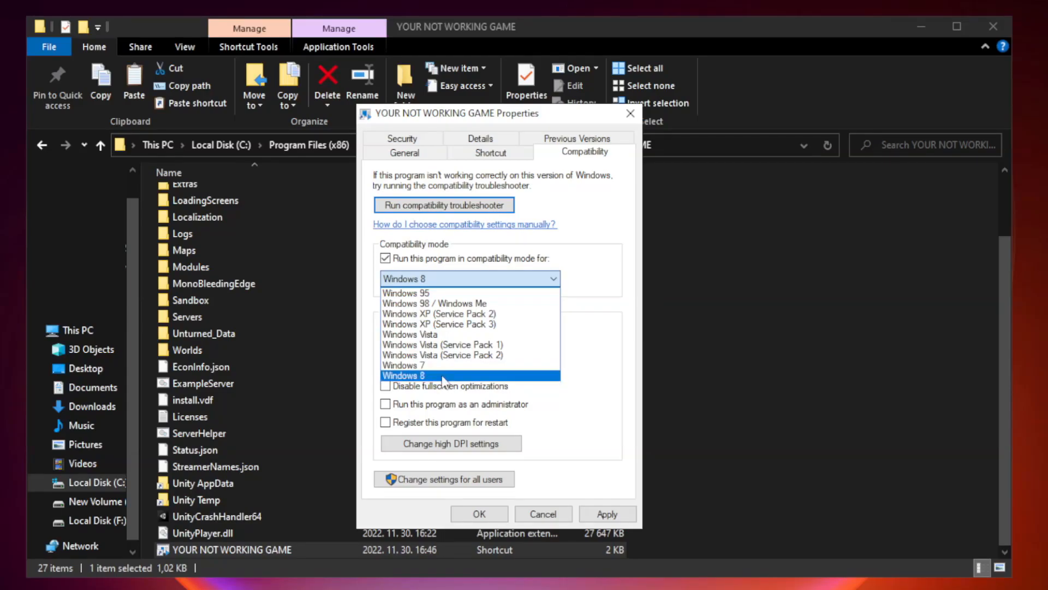
click(404, 375)
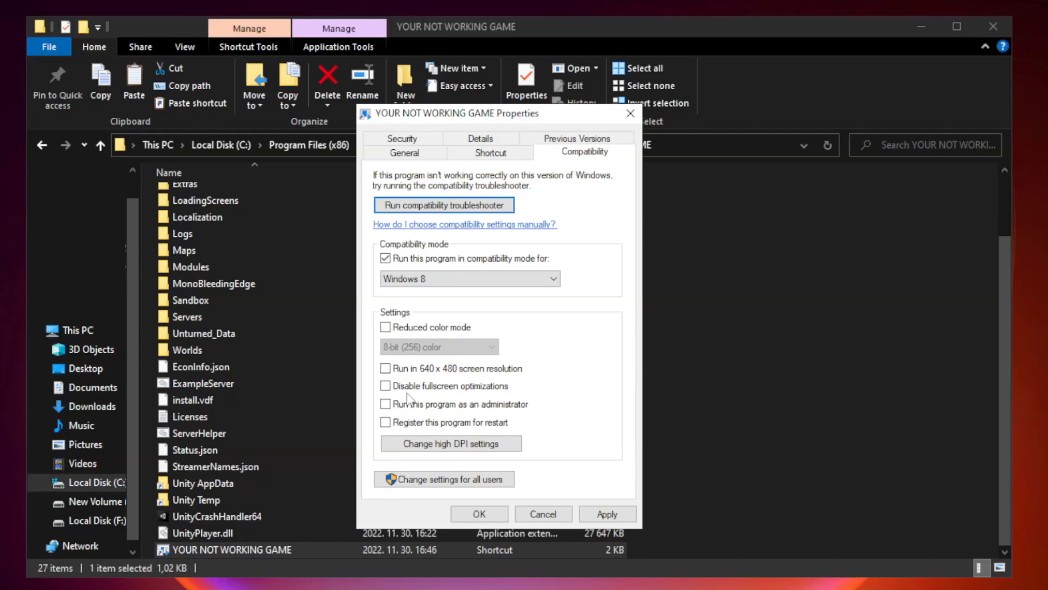
click(386, 386)
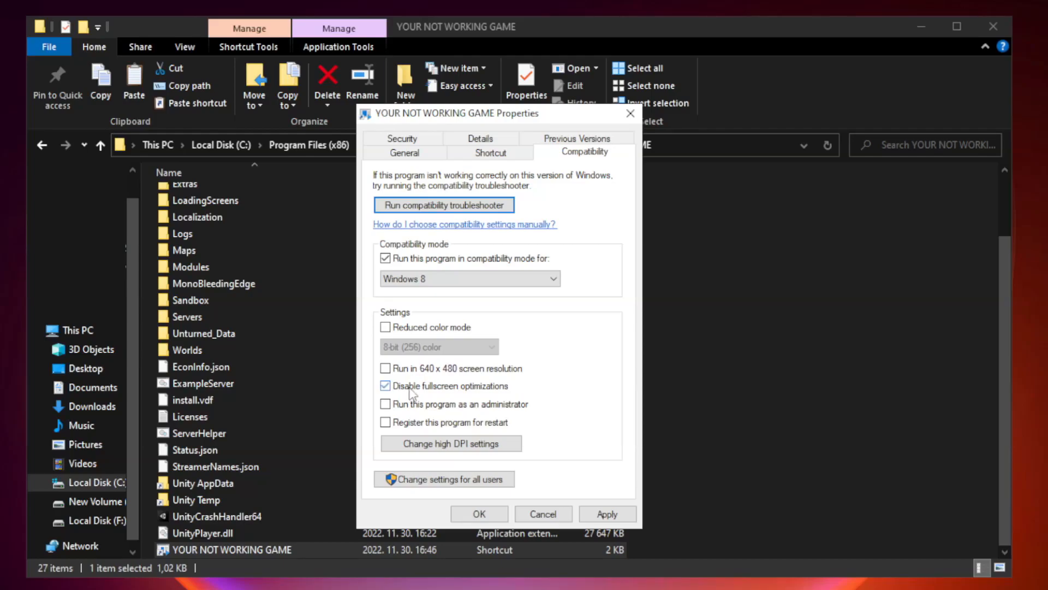
click(386, 385)
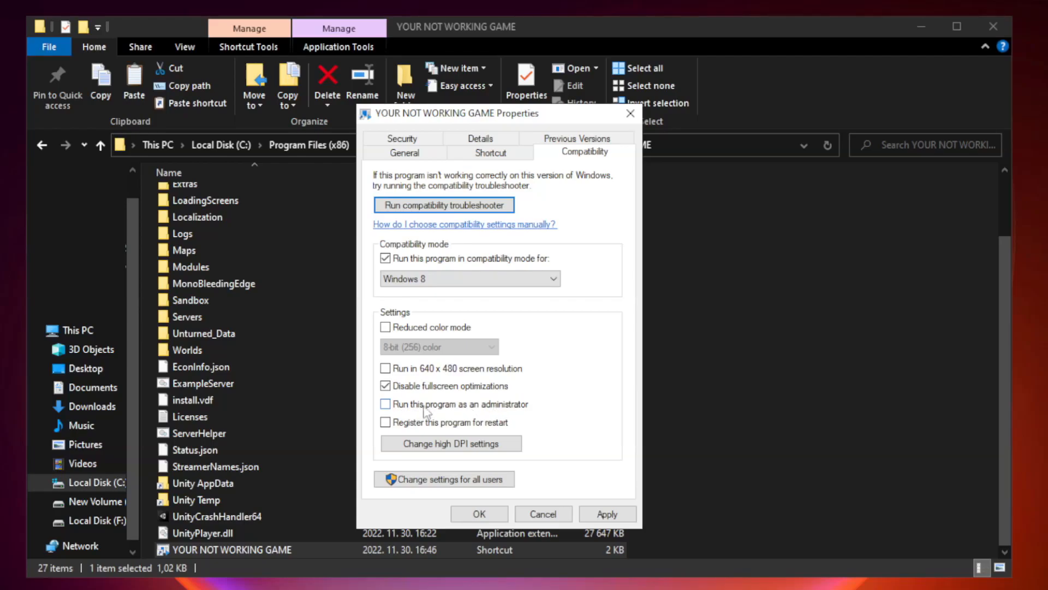
click(385, 404)
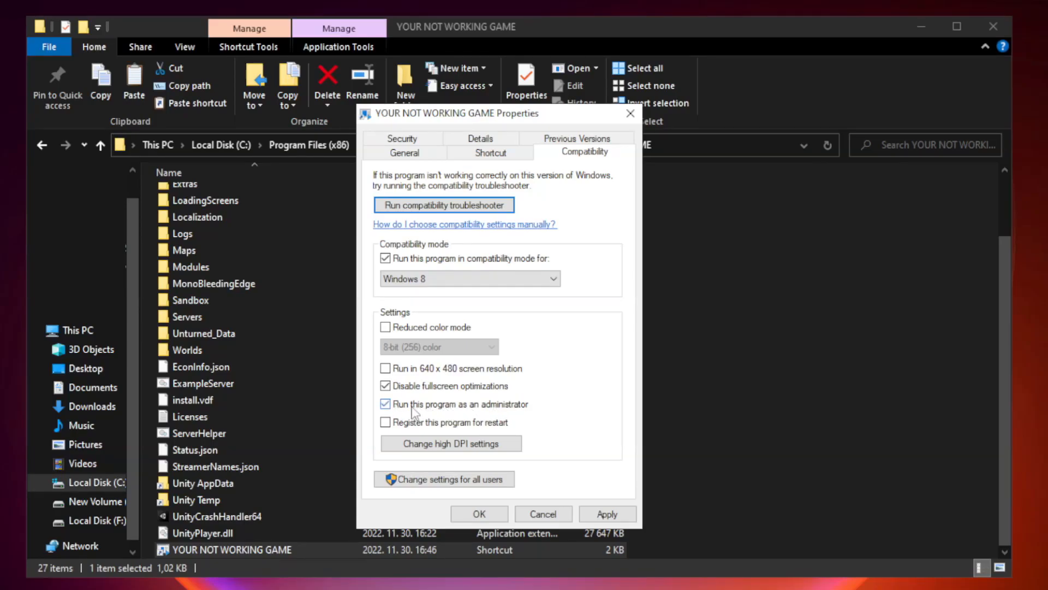
Apply and confirm the compatibility settings, then close the game's folder window.
click(385, 404)
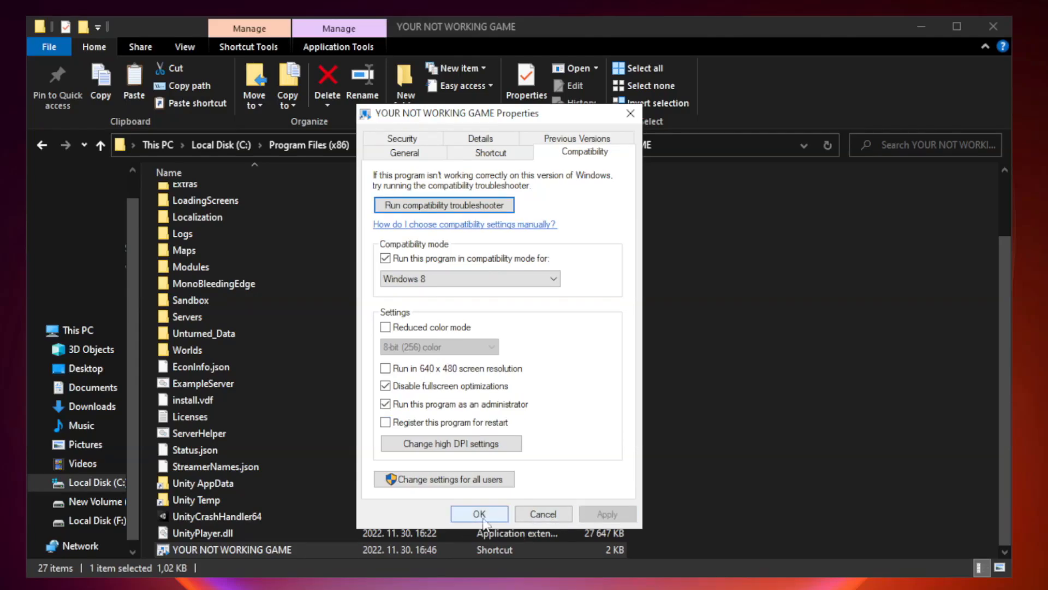
click(478, 513)
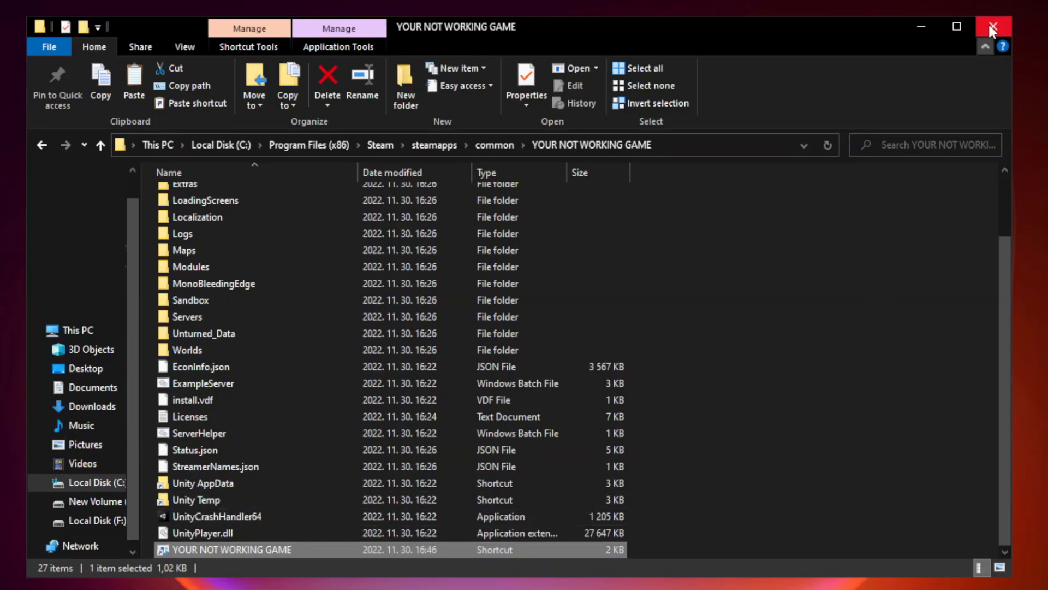
mouse_move(984, 47)
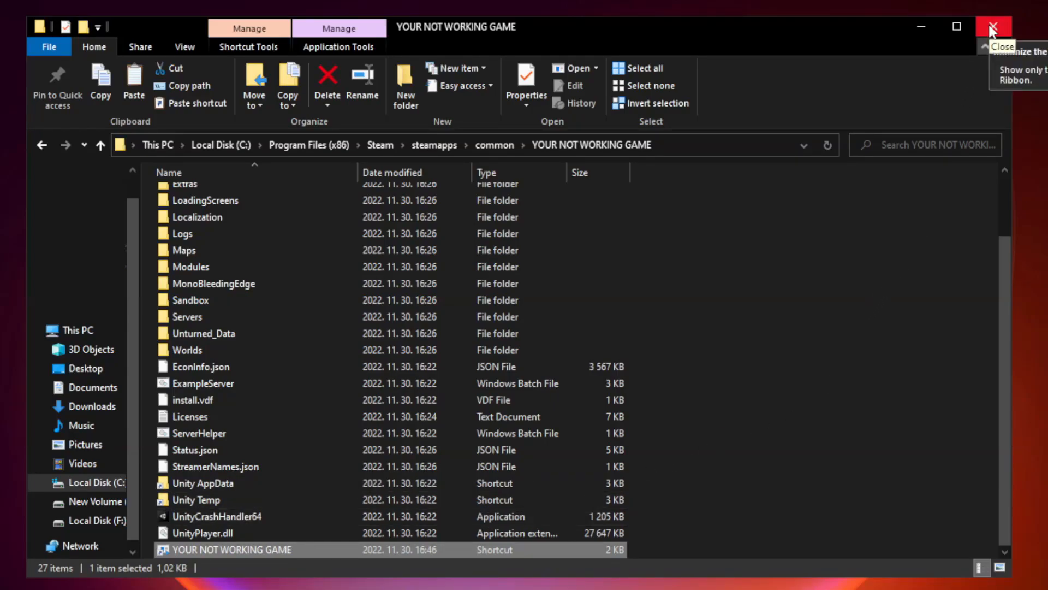
click(993, 26)
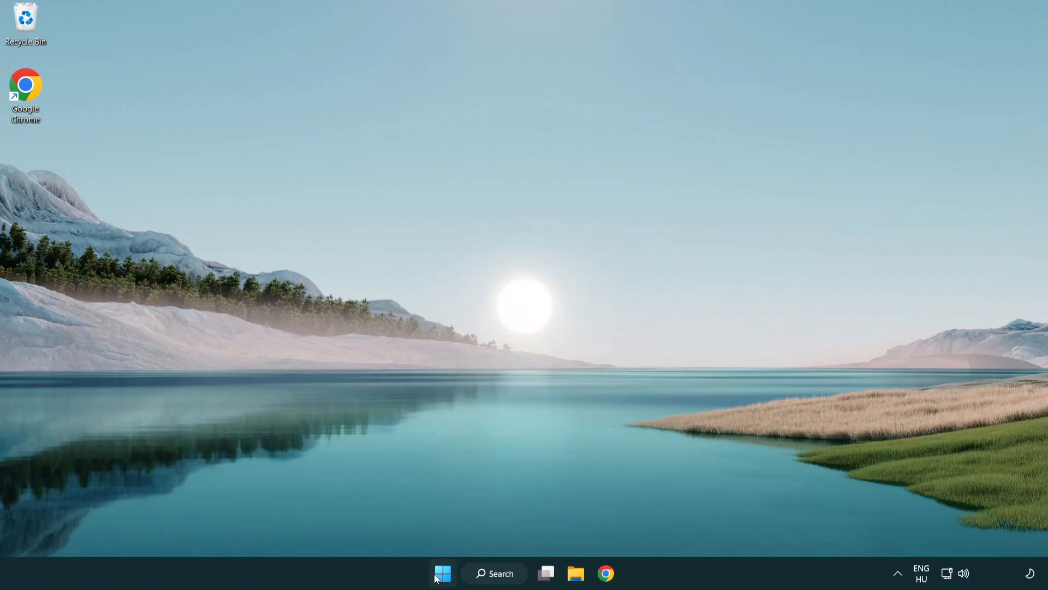
Launch Task Manager from the Start button's quick link menu.
right_click(441, 574)
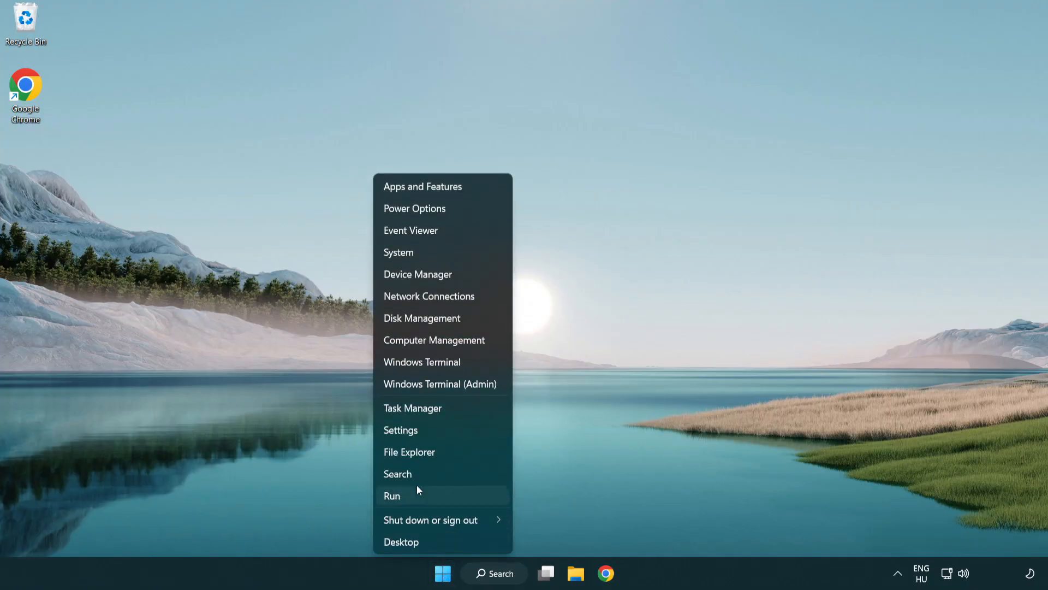
mouse_move(453, 412)
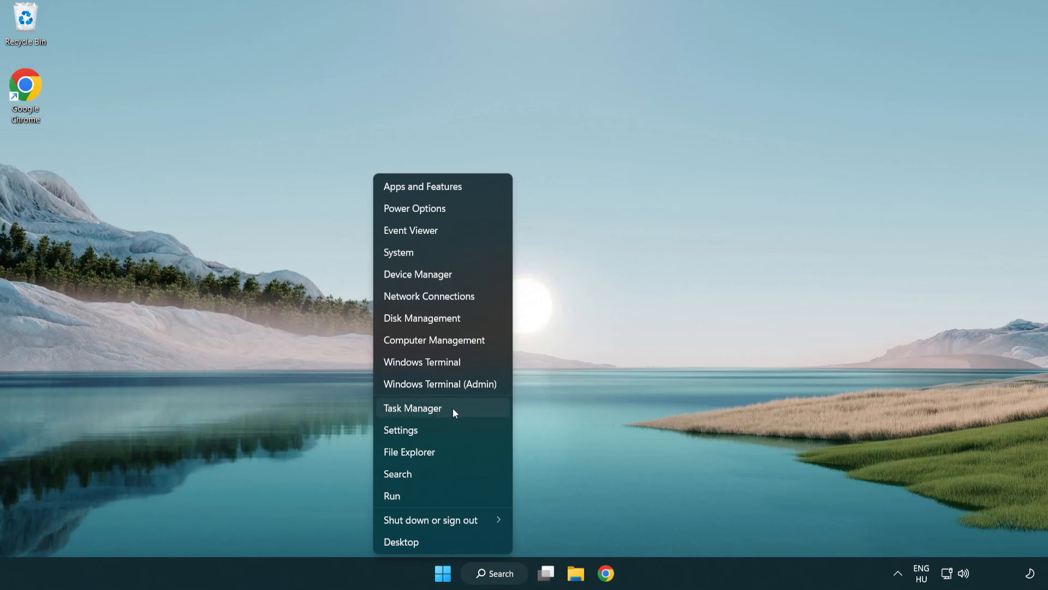
click(413, 408)
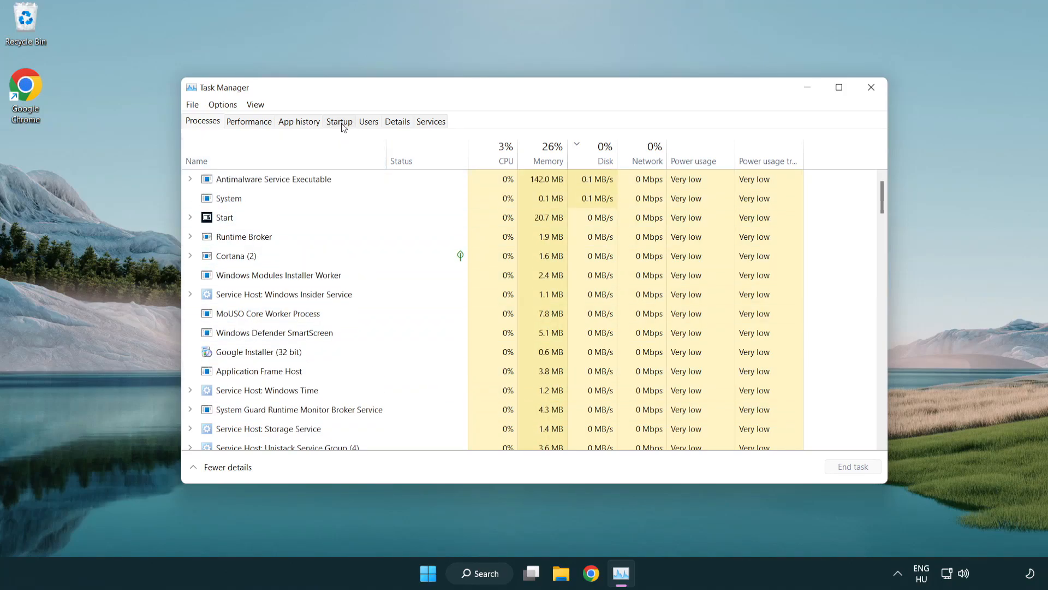
Disable Terminal and Phone Link from launching at startup in Task Manager's Startup apps.
click(338, 121)
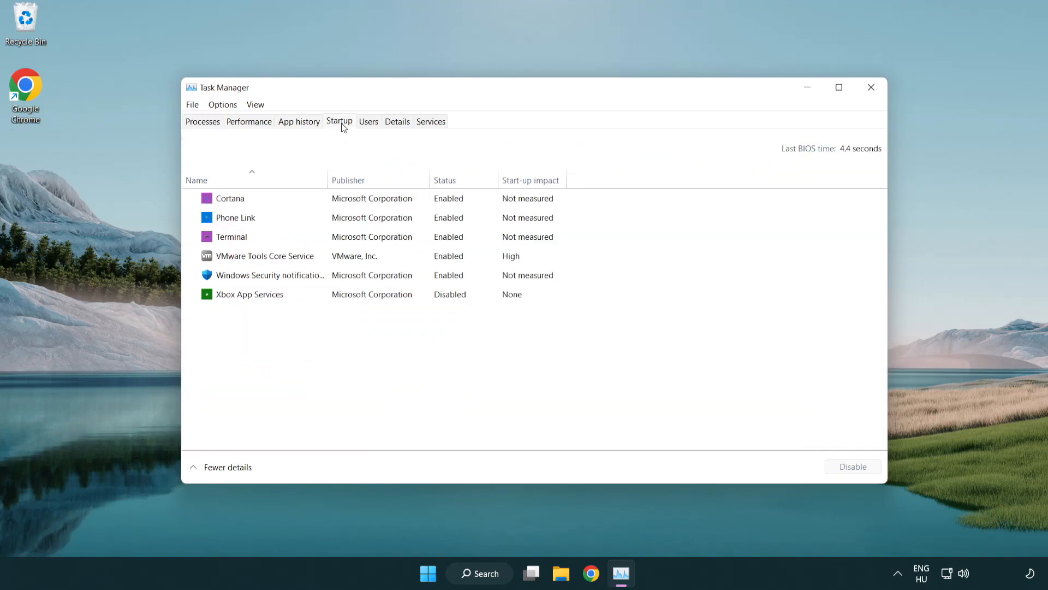
click(232, 236)
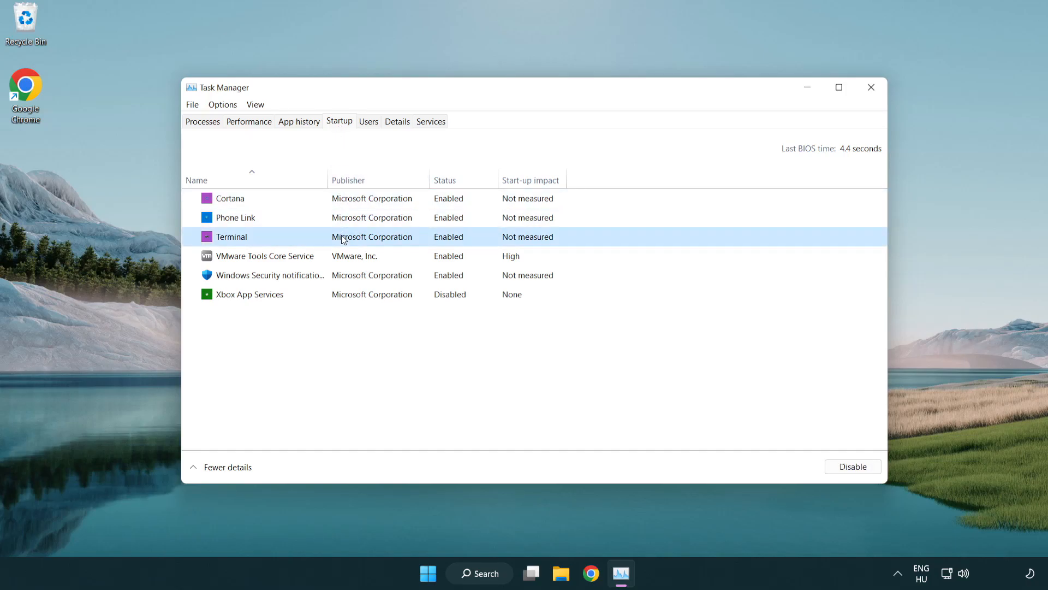
click(853, 467)
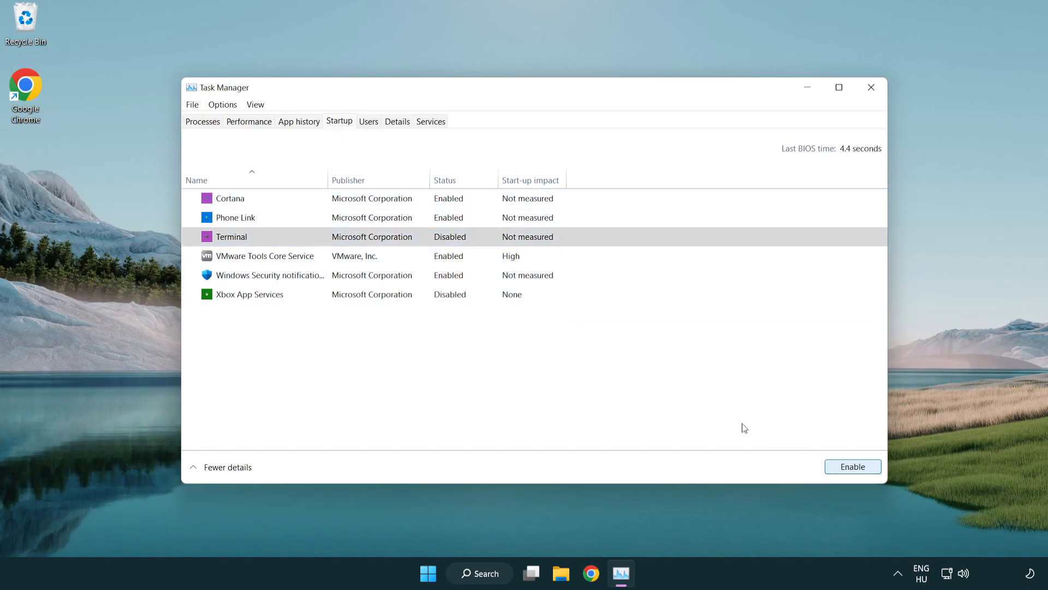
click(235, 217)
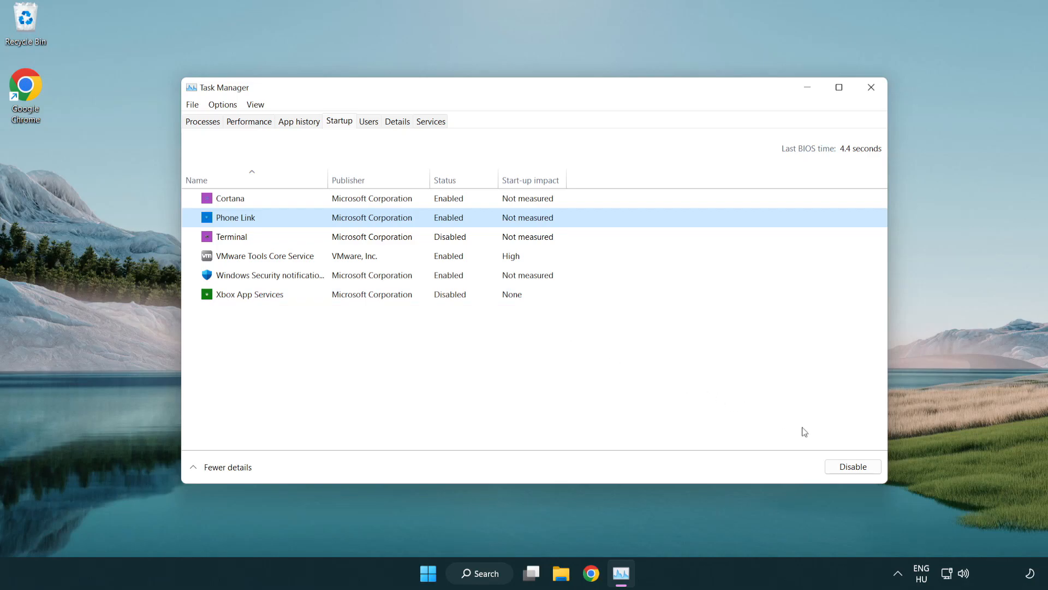
click(853, 466)
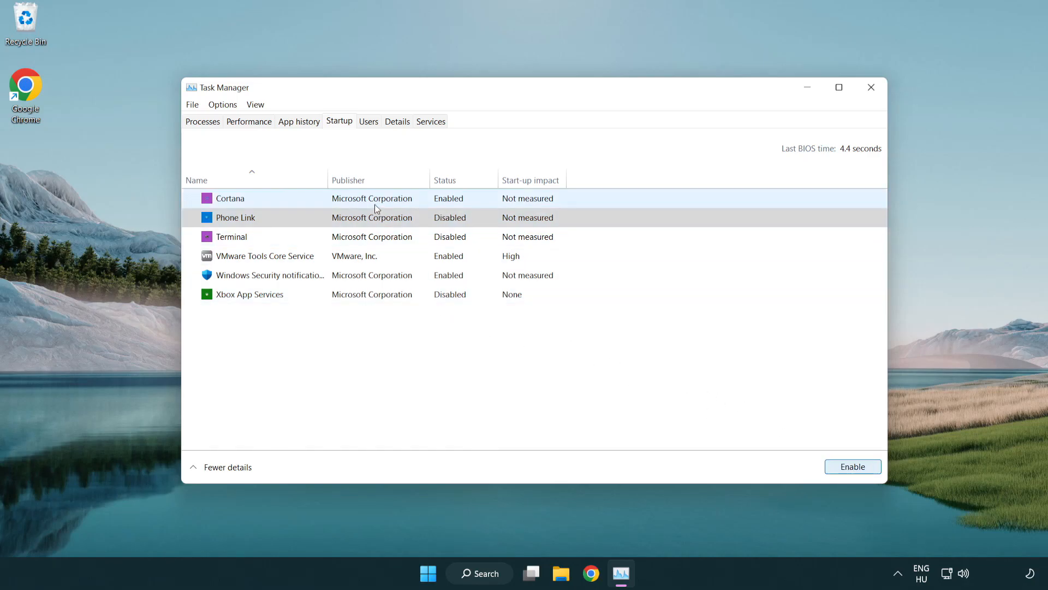
Disable Cortana and Windows Security notifications at startup, then close Task Manager.
click(230, 197)
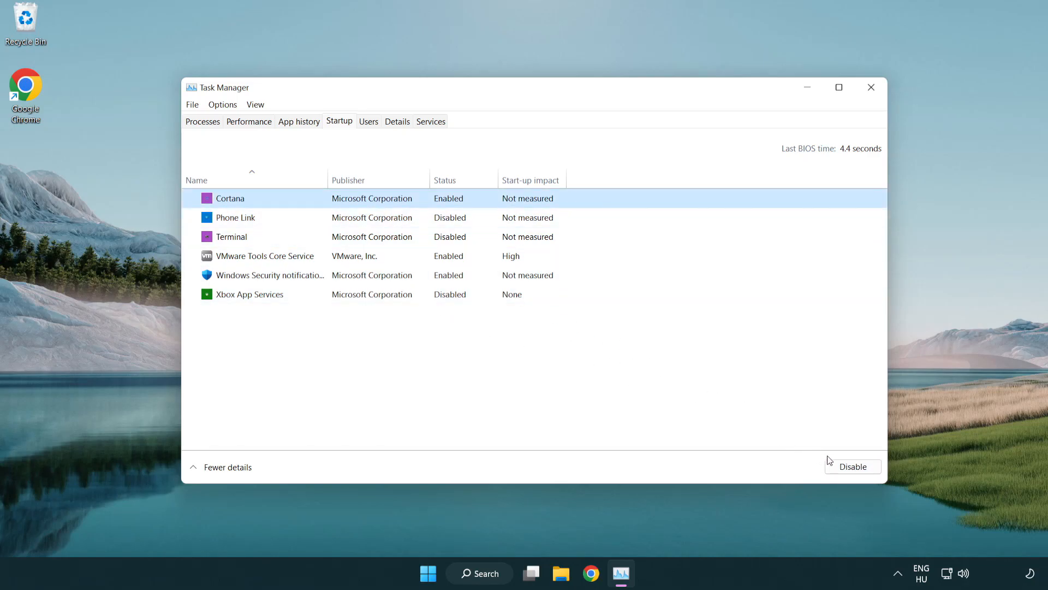
click(852, 467)
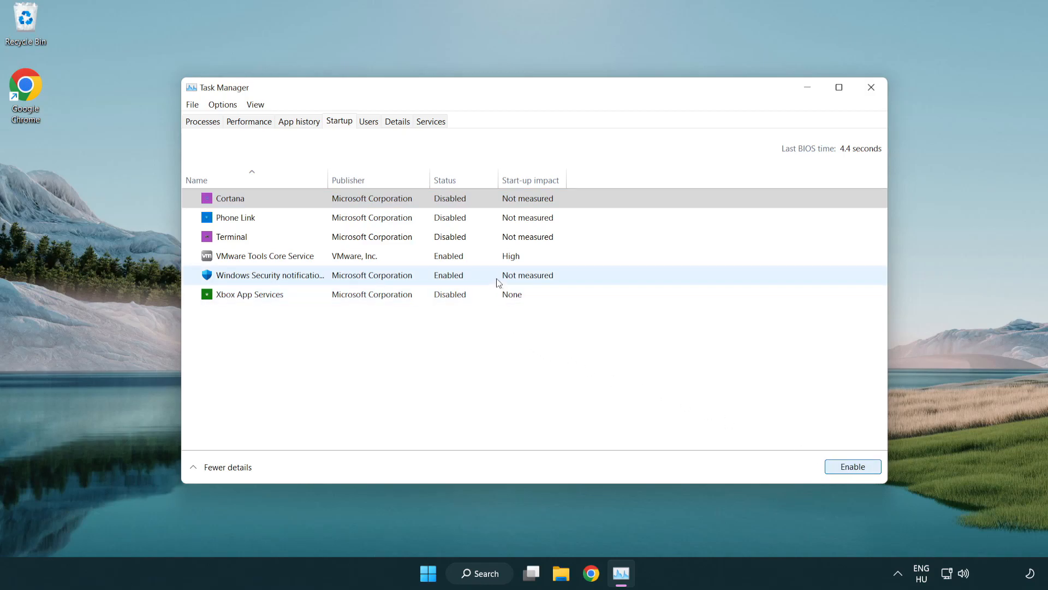
click(852, 467)
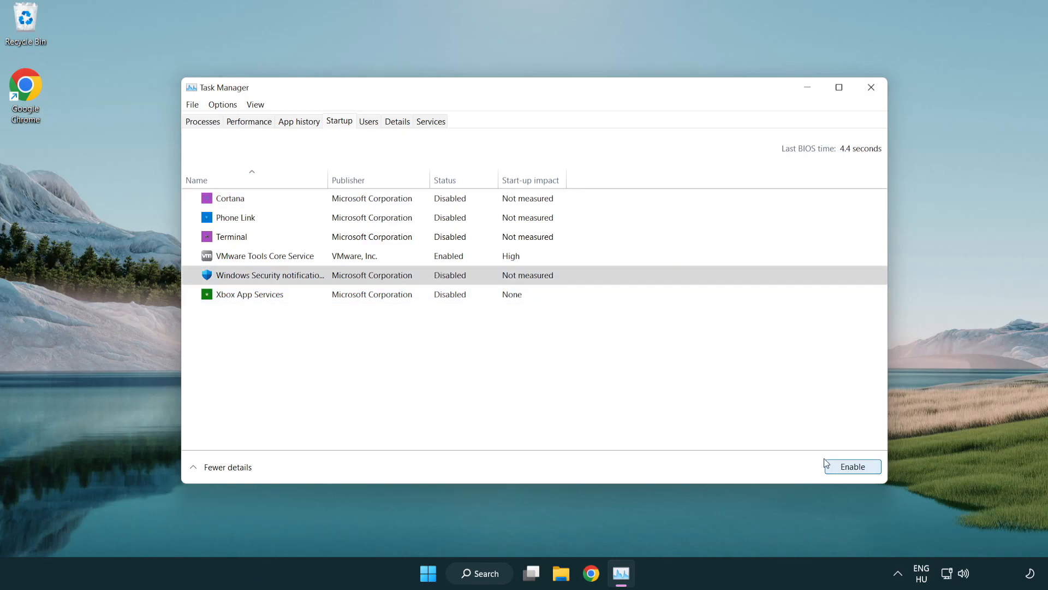
mouse_move(848, 122)
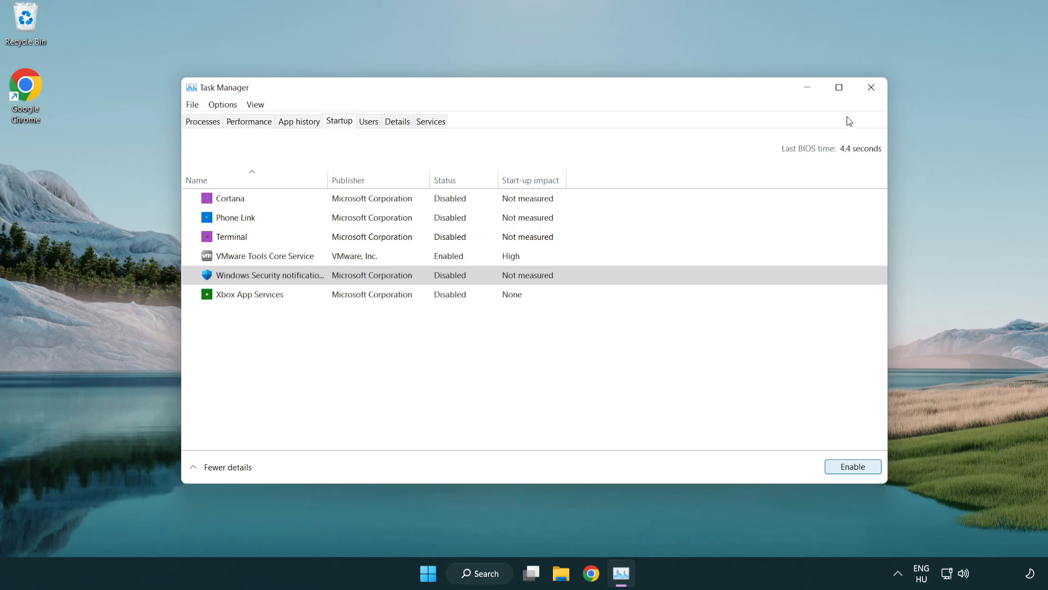
mouse_move(871, 88)
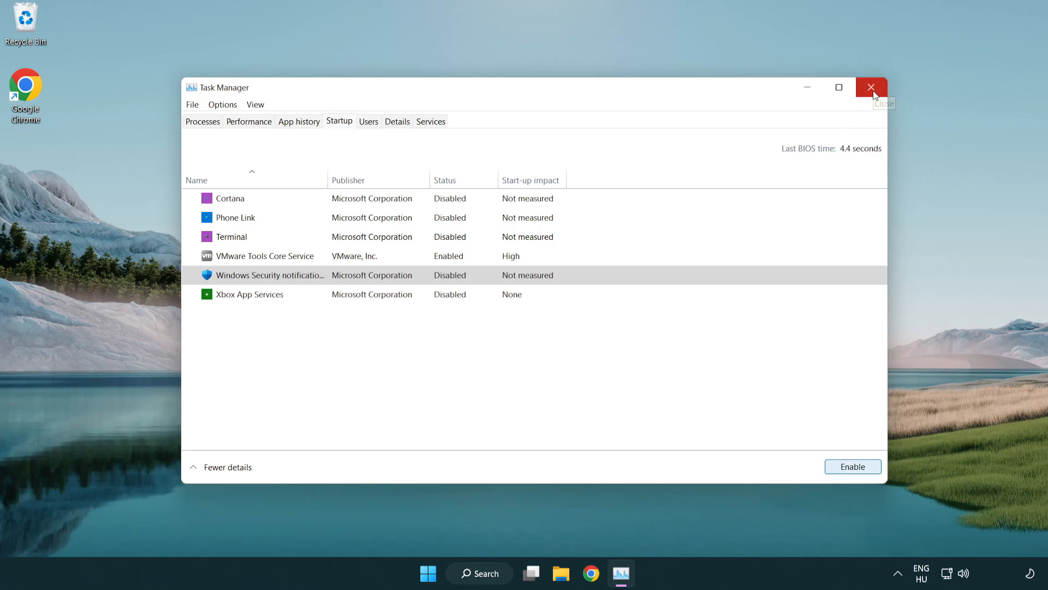
click(871, 87)
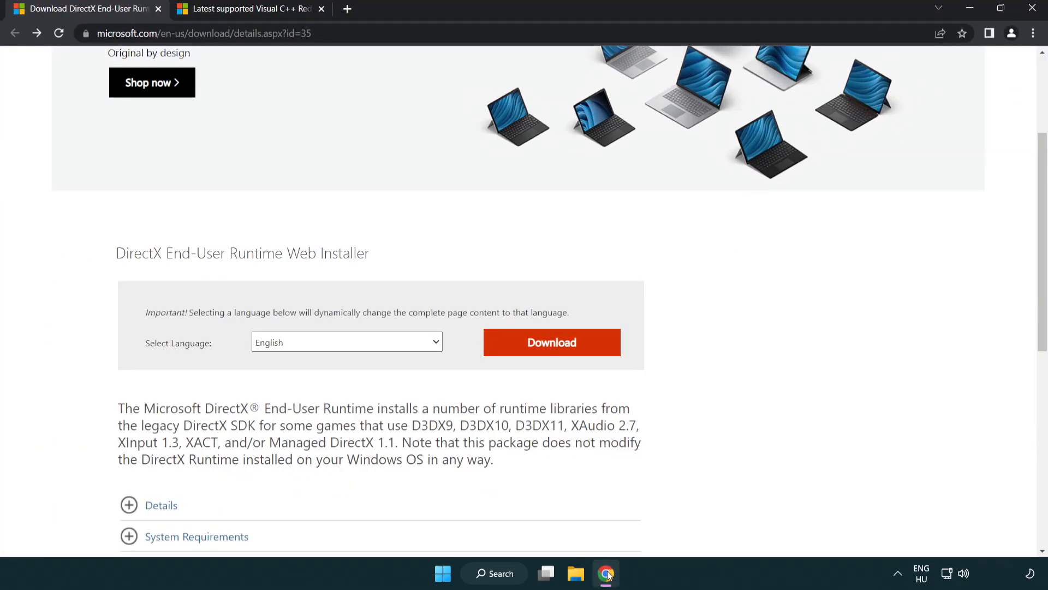
Download the DirectX End-User Runtime Web Installer and launch dxwebsetup.exe from Chrome's downloads.
scroll(up, 3)
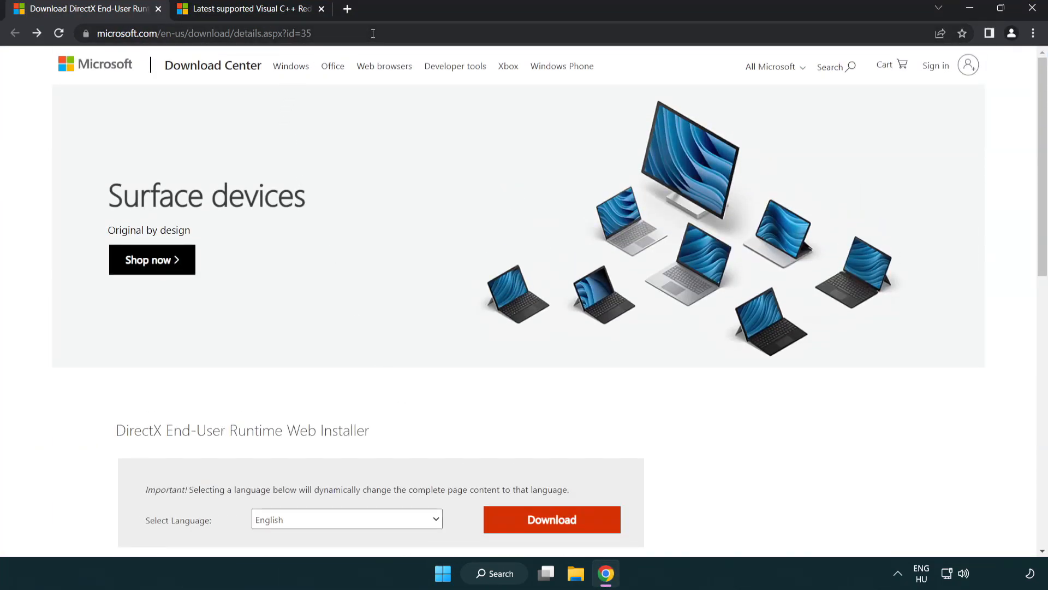
mouse_move(1002, 239)
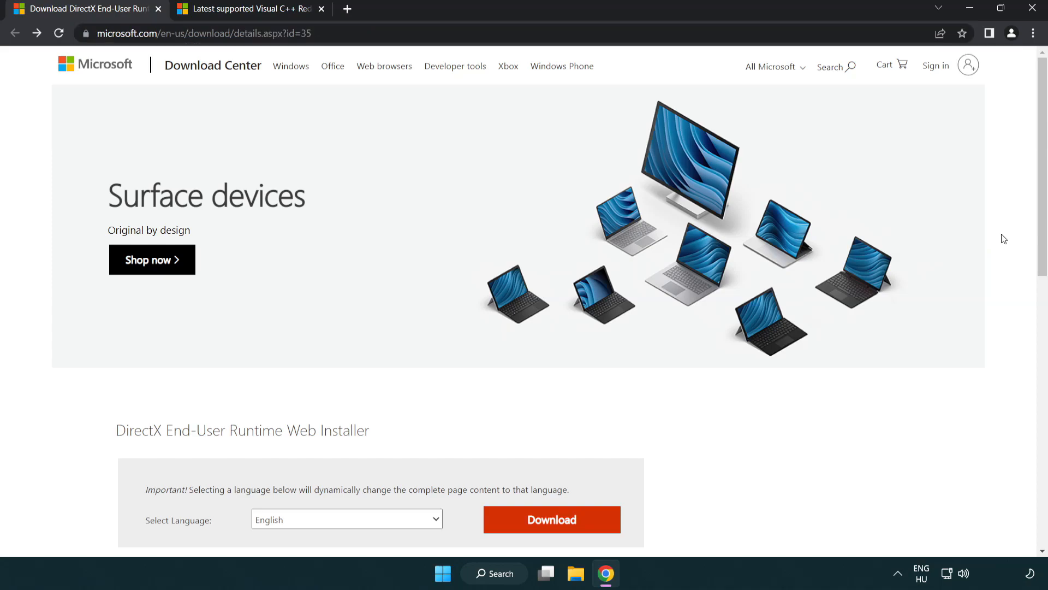
scroll(down, 3)
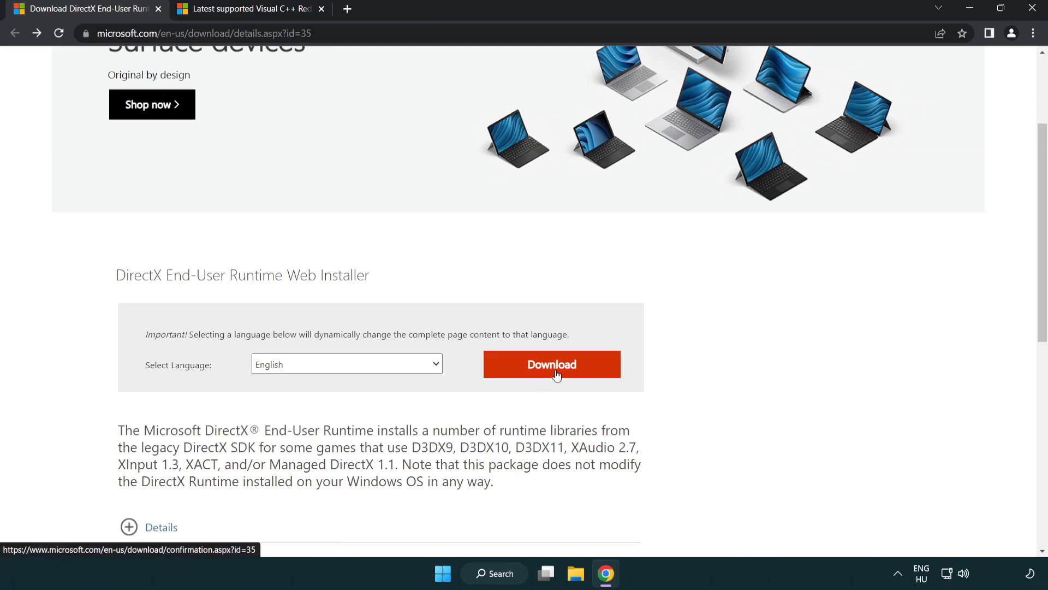
click(550, 365)
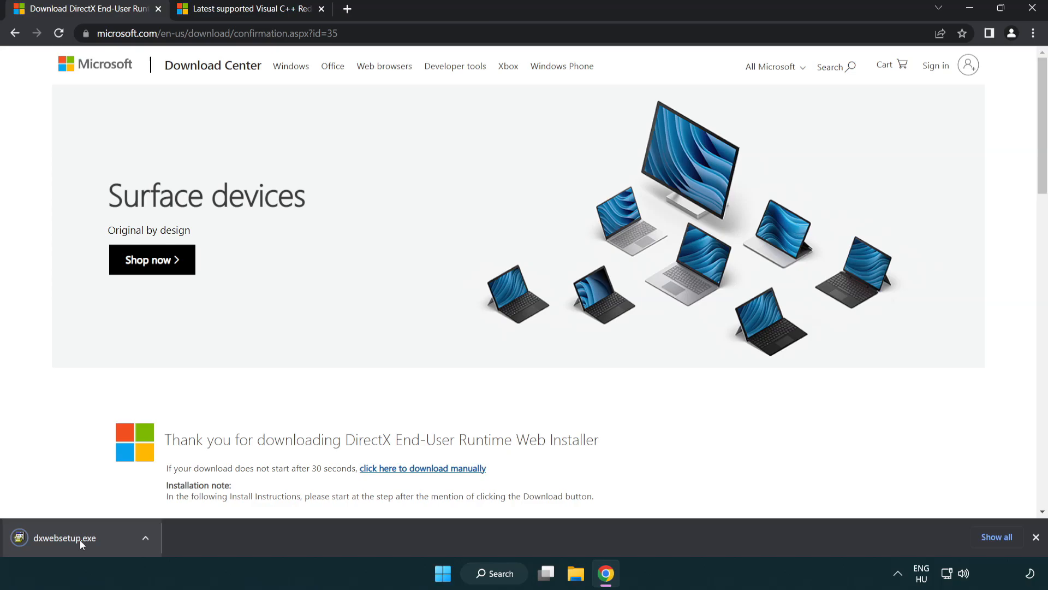
mouse_move(64, 537)
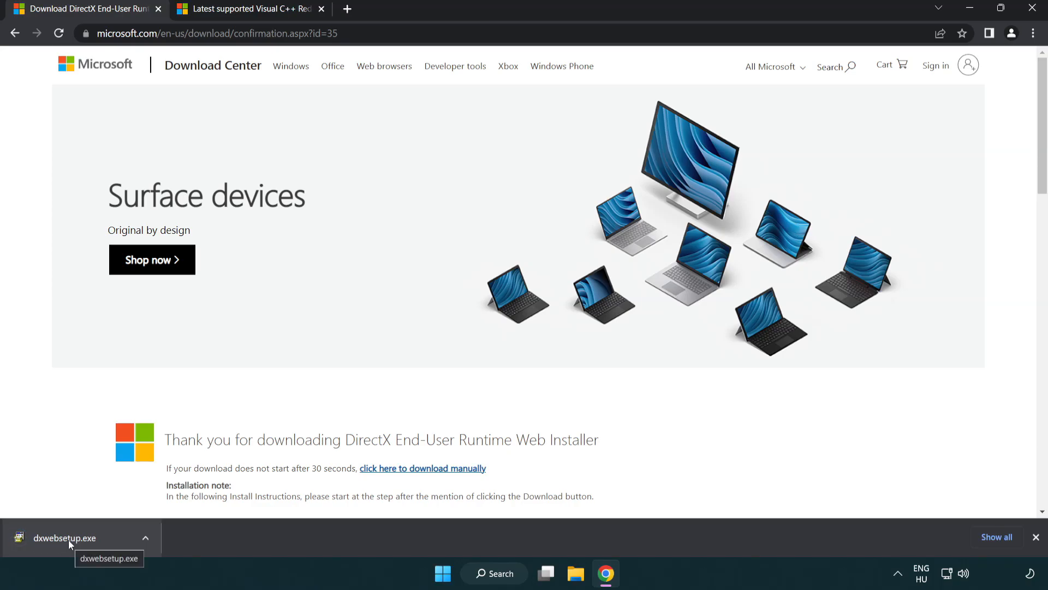
click(65, 537)
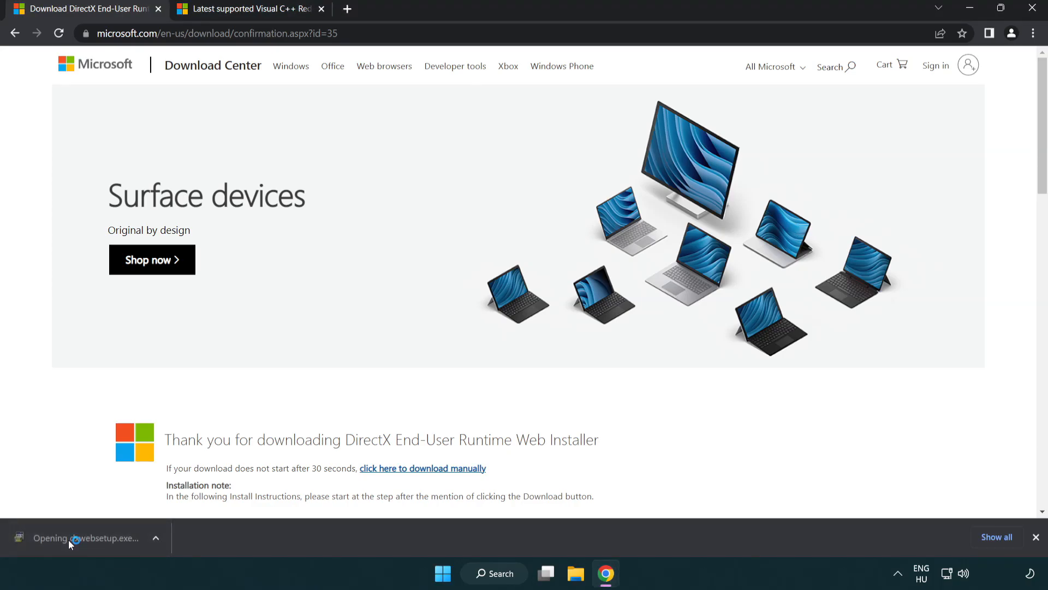
Centre the DirectX Setup window, accept the license agreement and continue.
click(85, 537)
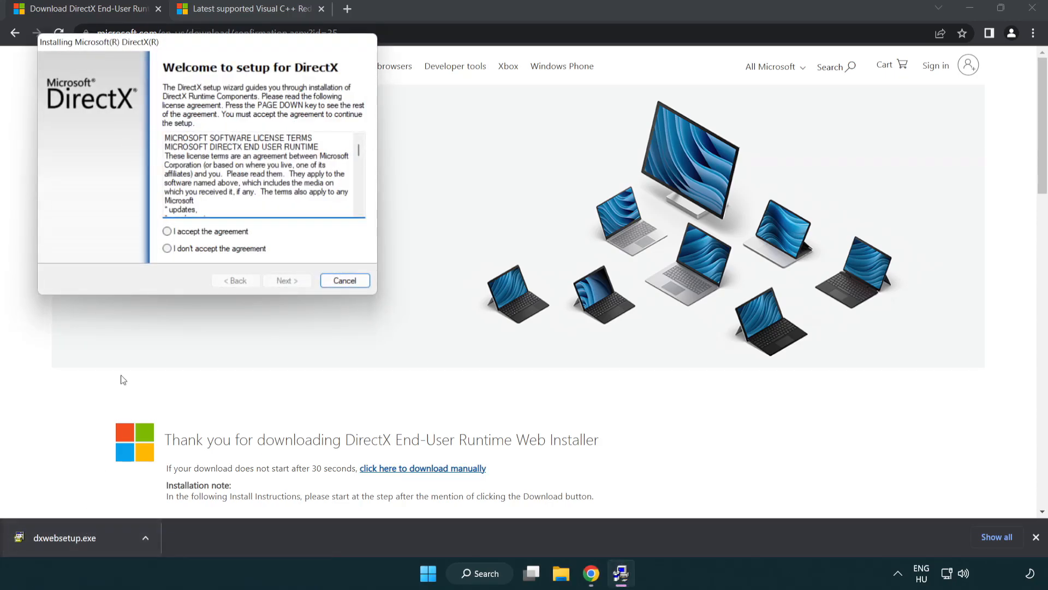
drag(98, 42, 407, 162)
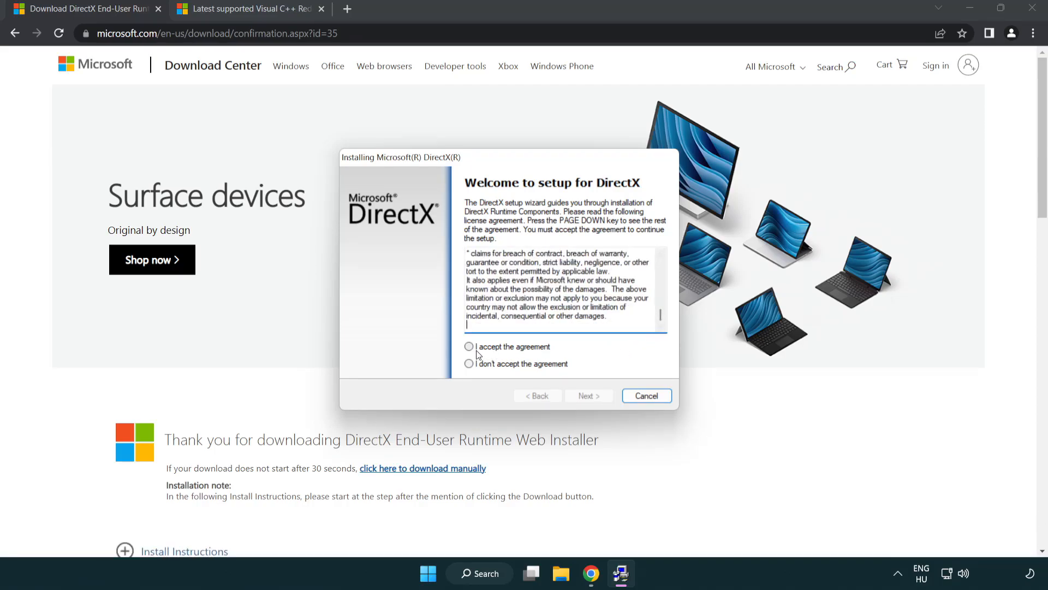
click(470, 346)
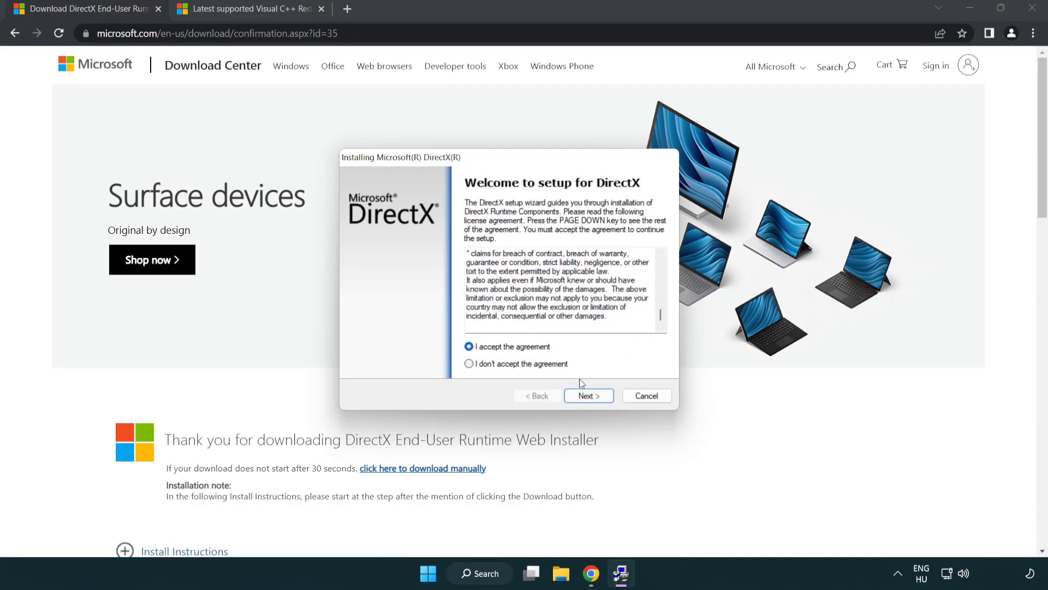
click(588, 396)
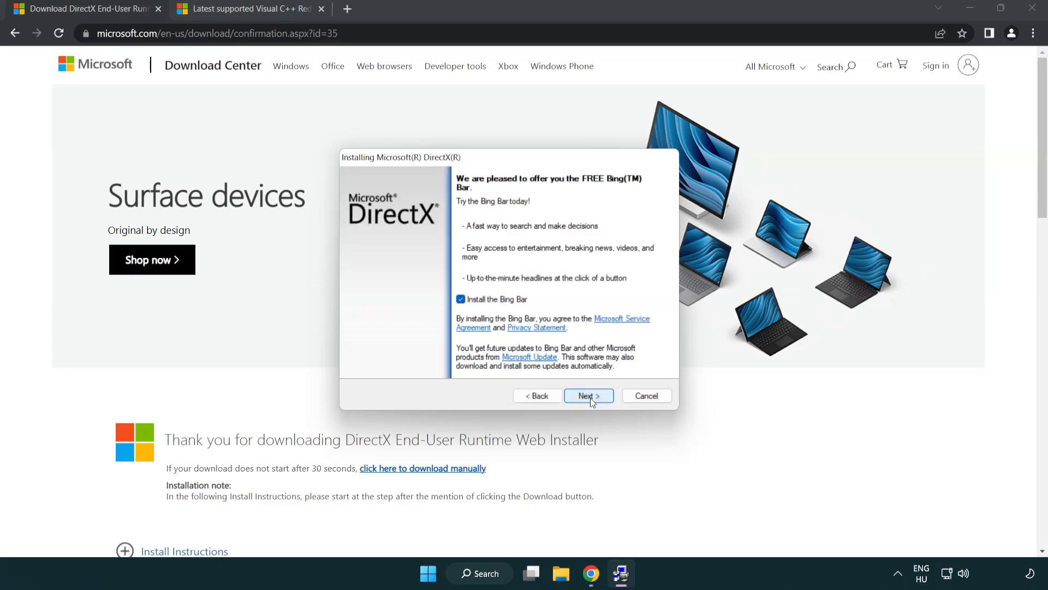
Decline the Bing Bar and finish DirectX Setup, which reports DirectX is already up to date.
click(460, 299)
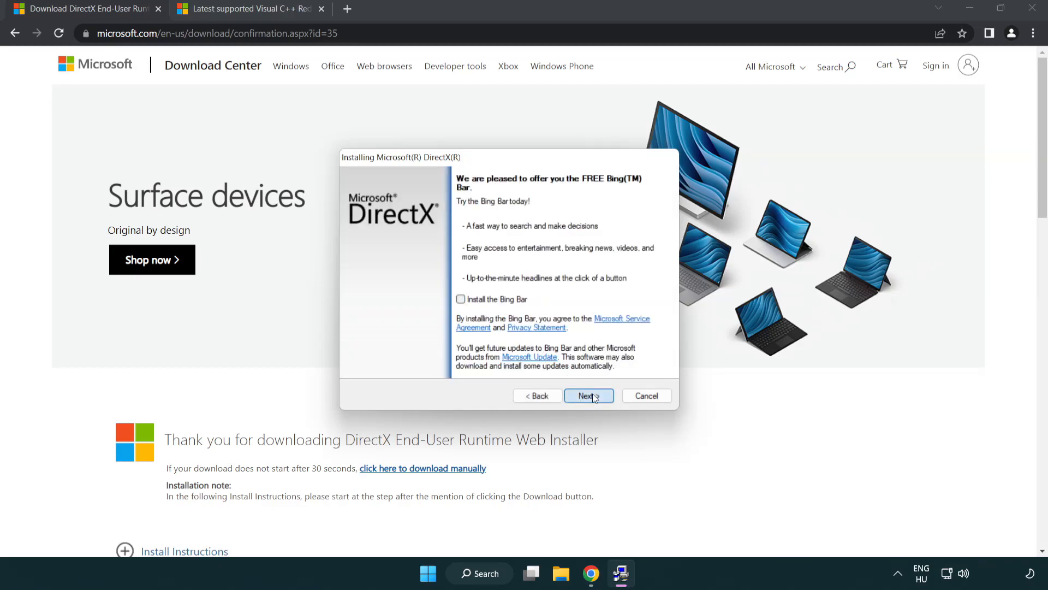
click(588, 396)
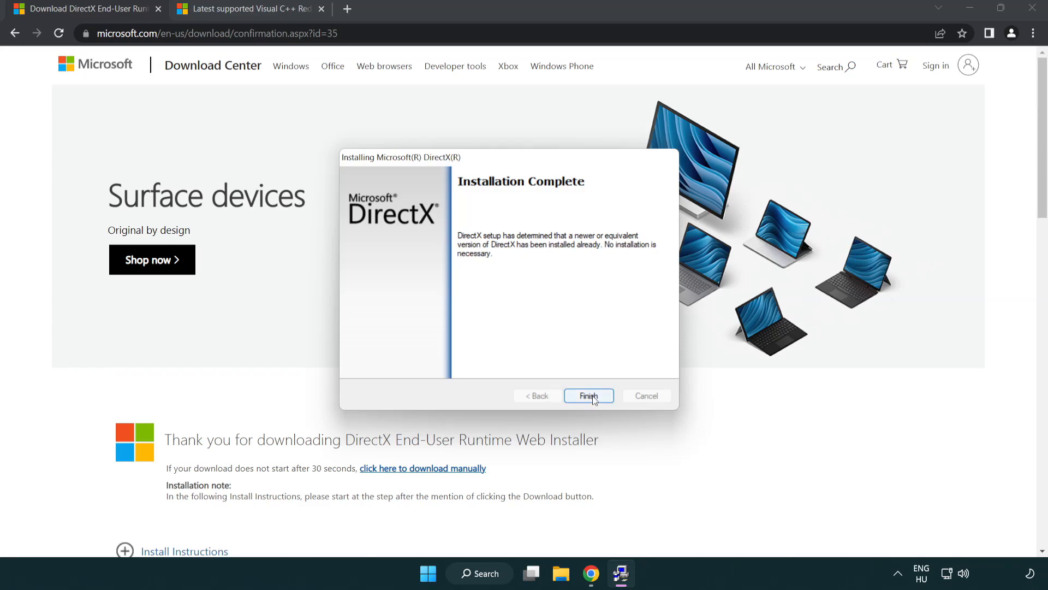
click(588, 395)
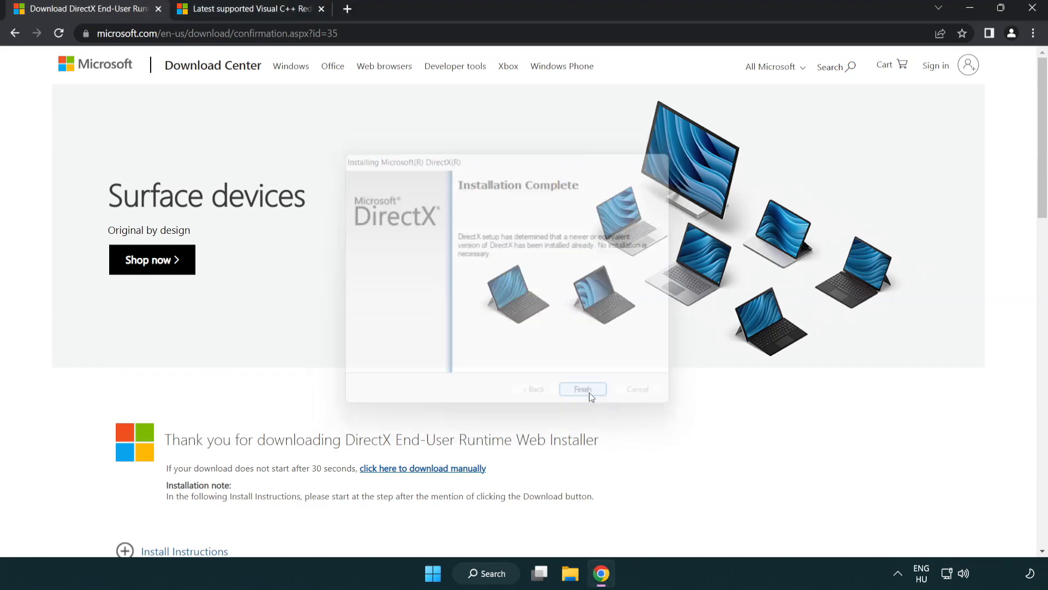
click(580, 389)
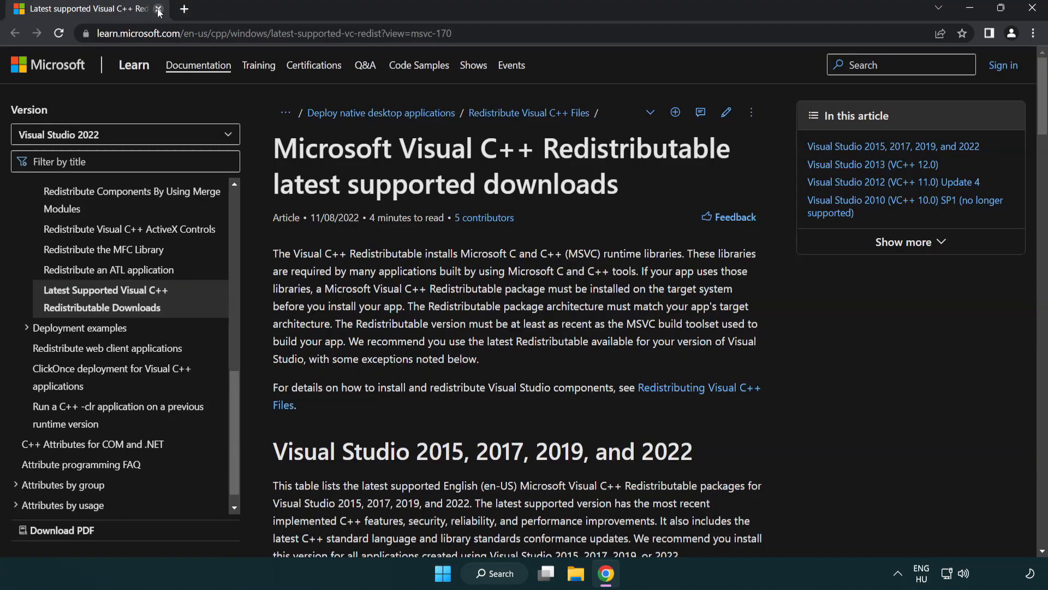
Download the x86 and x64 Visual C++ 2015-2022 redistributables and launch a downloaded installer.
click(267, 34)
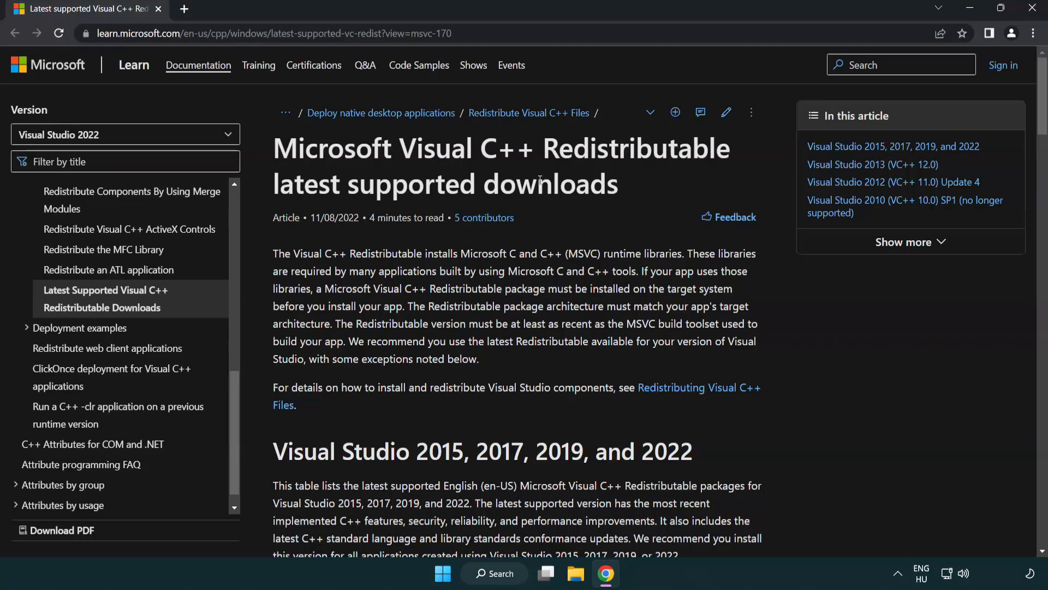
scroll(down, 3)
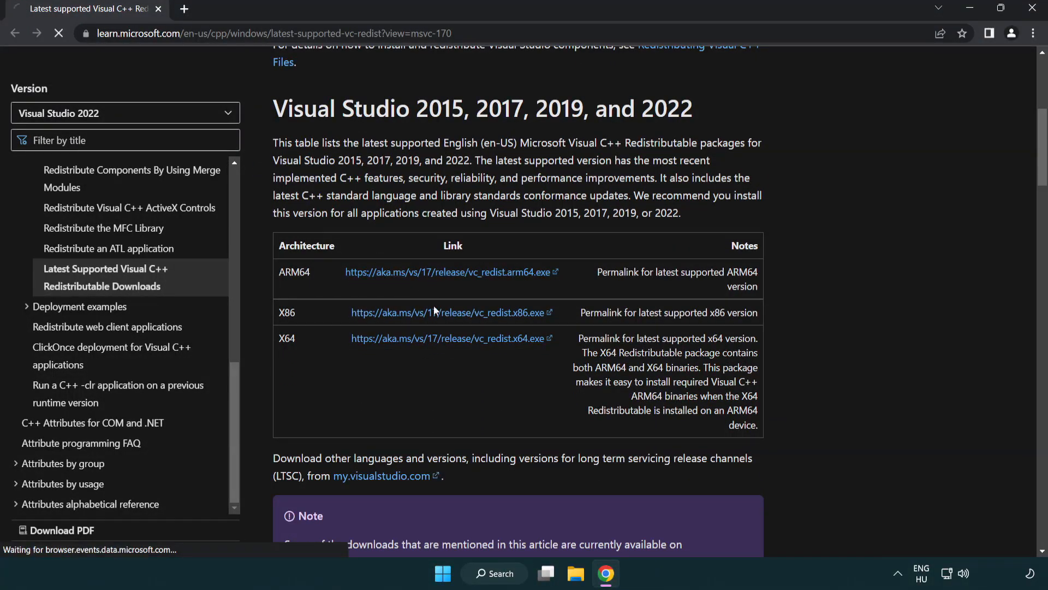
click(447, 337)
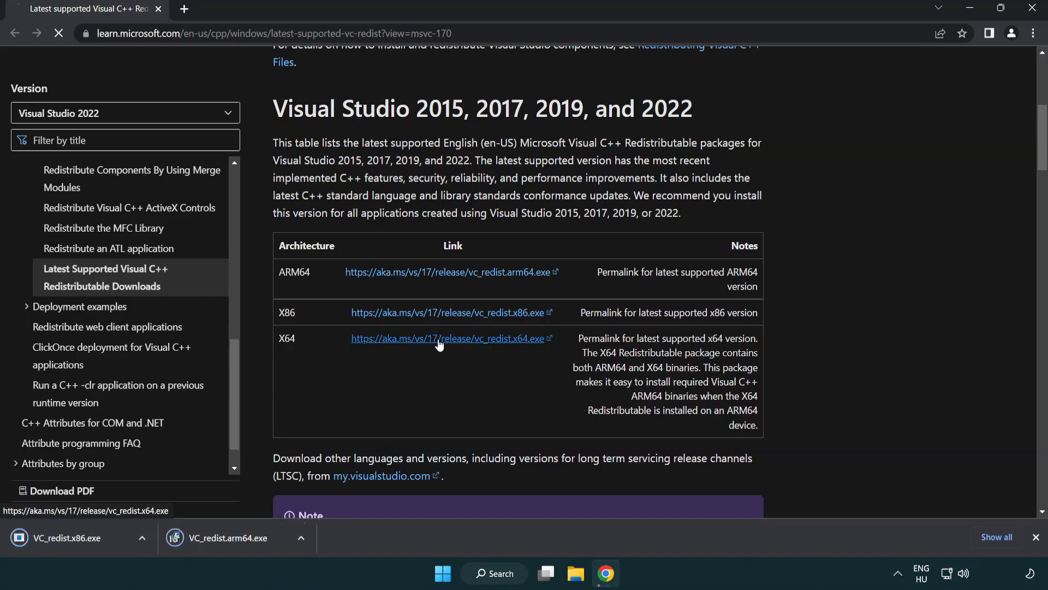
click(446, 338)
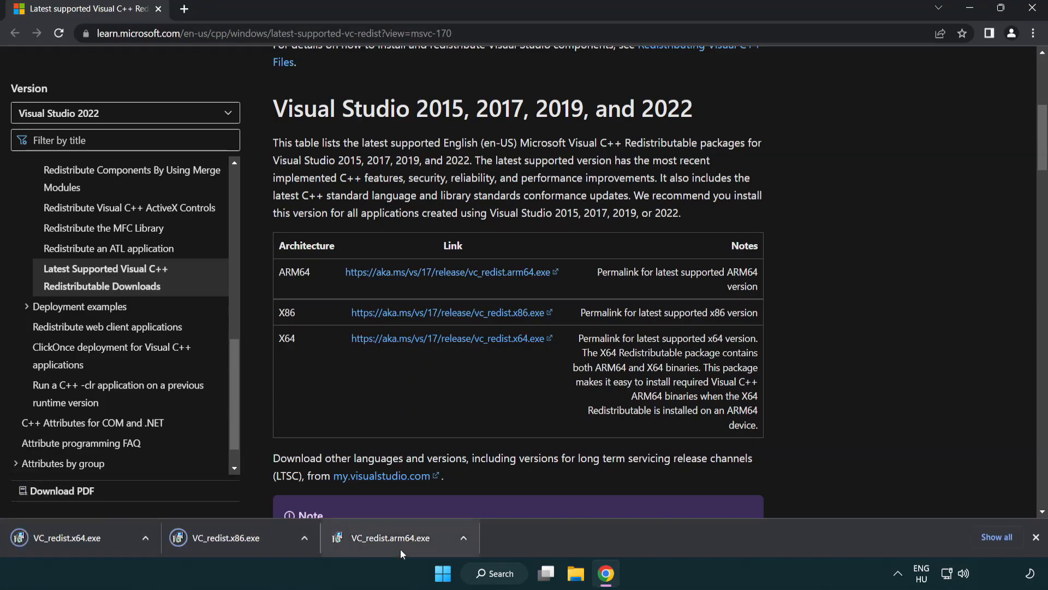
click(396, 538)
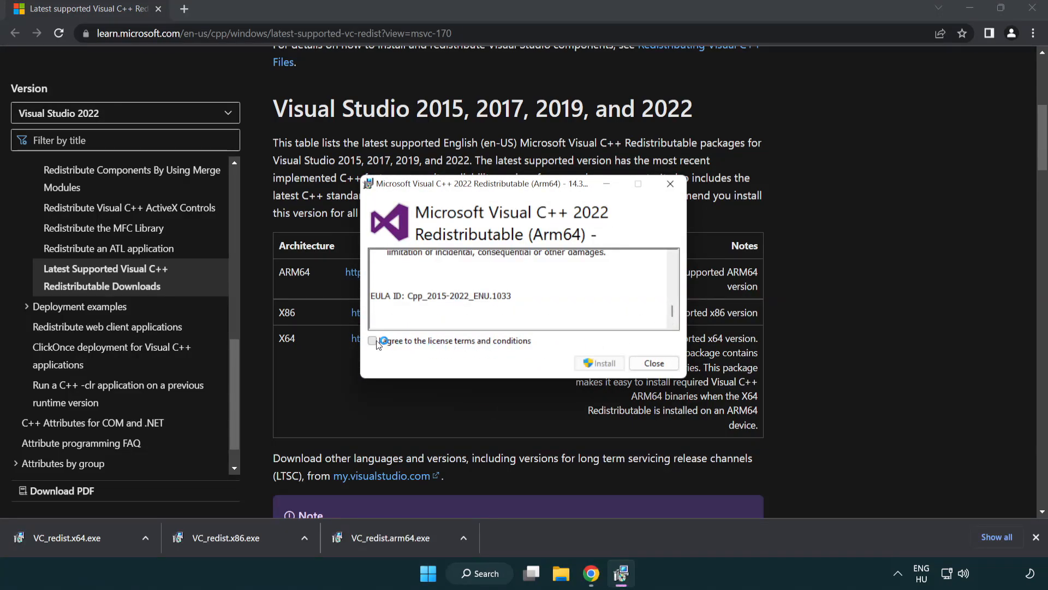
Accept the ARM64 redistributable's terms and attempt installing; dismiss its unsupported-platform failure.
click(373, 340)
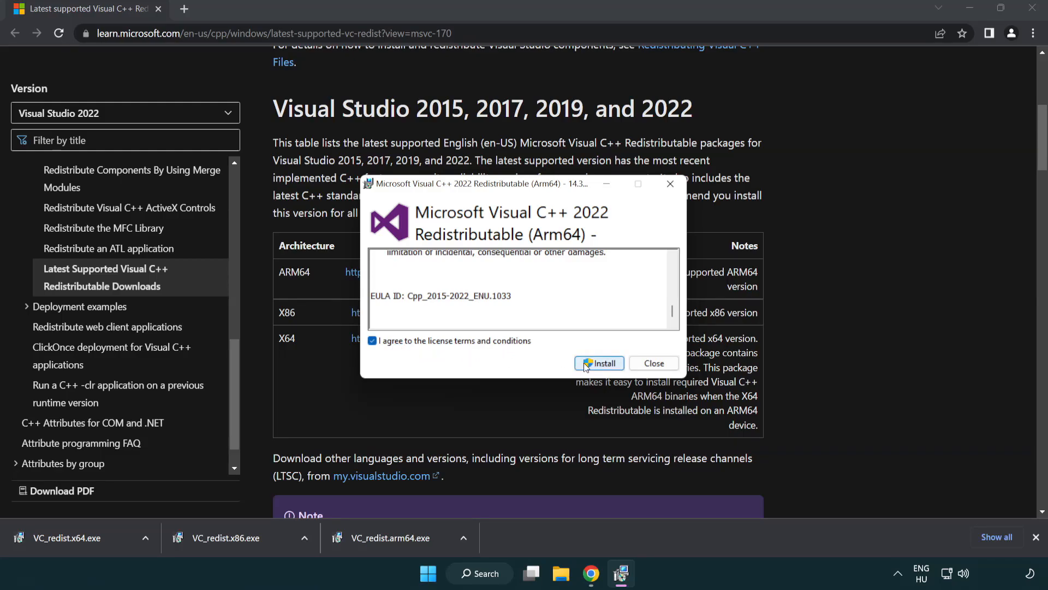
click(598, 363)
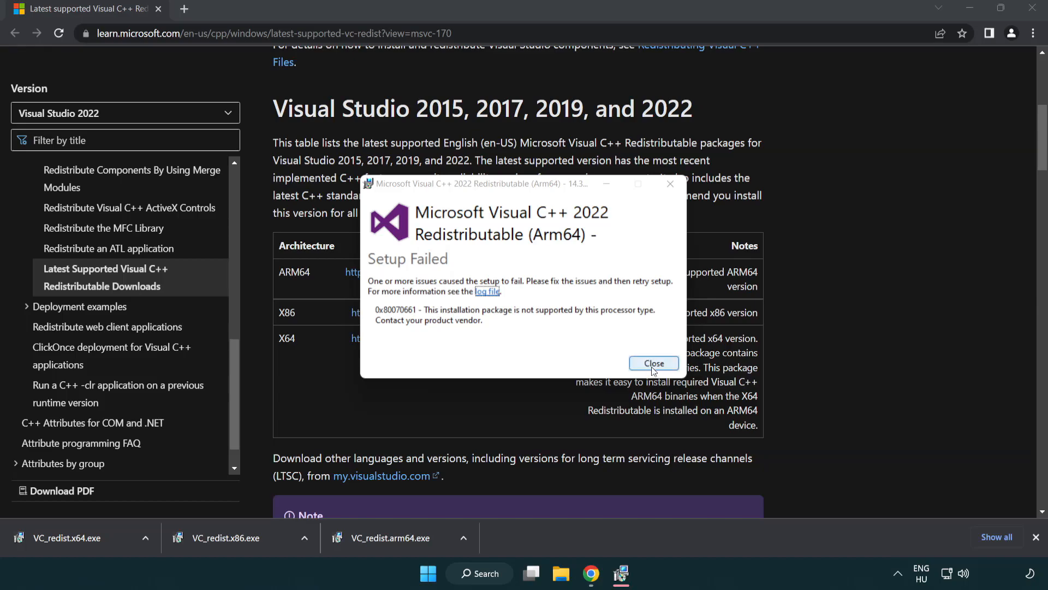
click(653, 363)
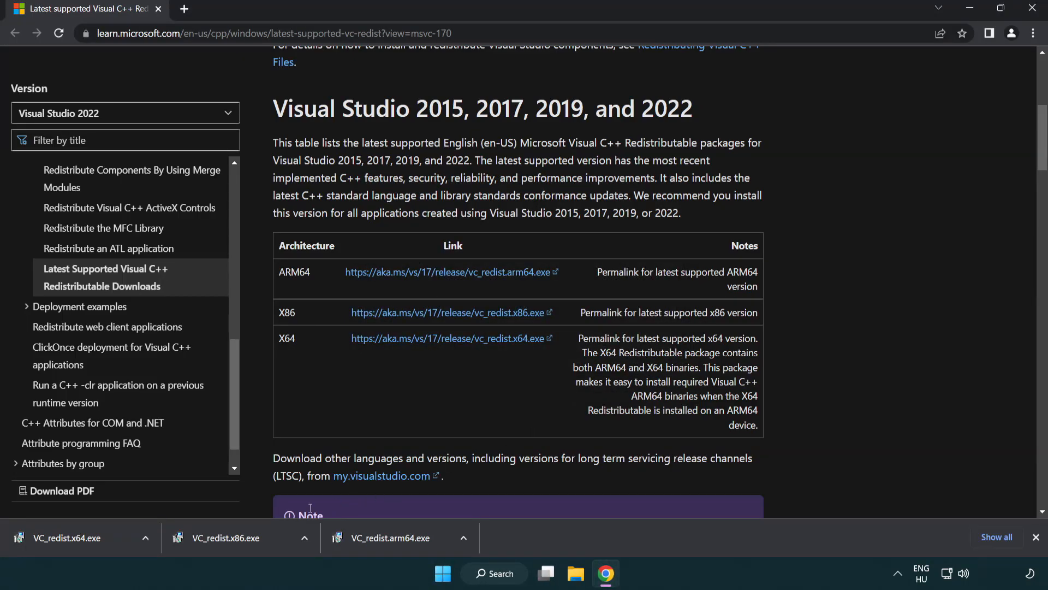
mouse_move(233, 537)
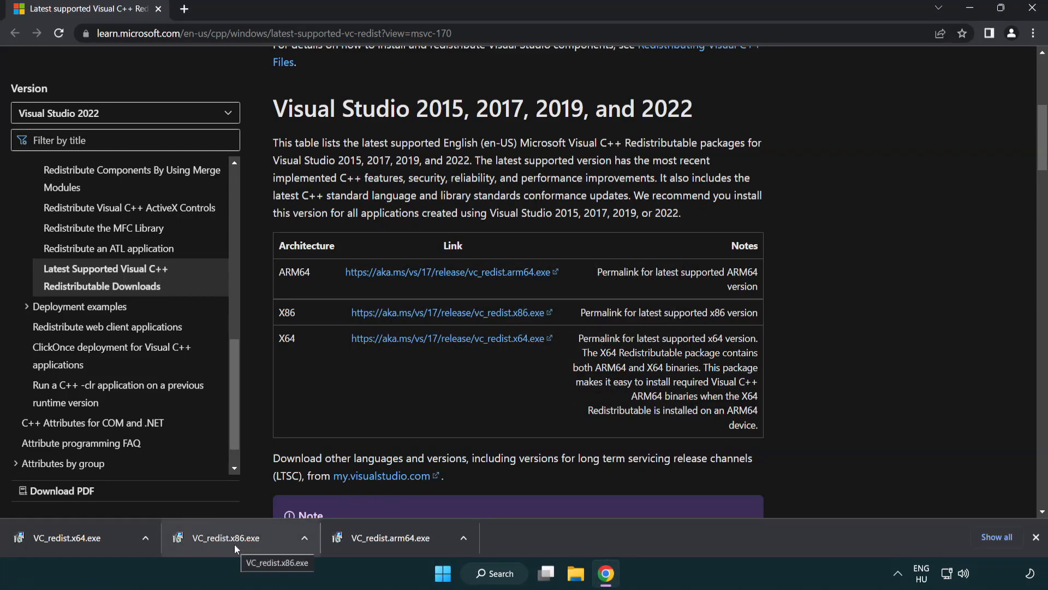
Install the x86 and x64 Visual C++ 2015-2022 redistributables and close each setup without restarting.
click(226, 537)
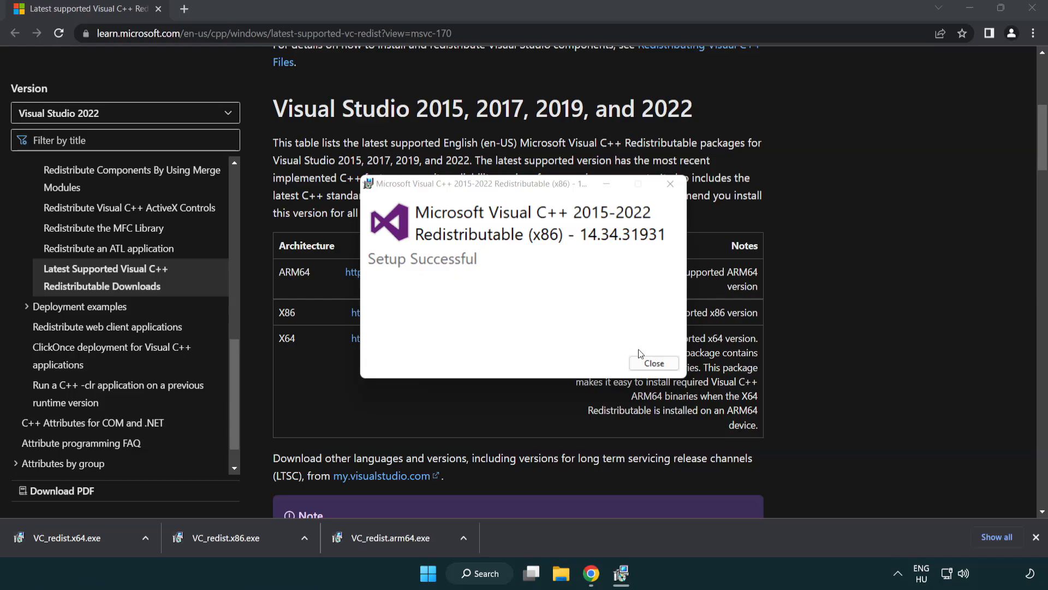
click(653, 362)
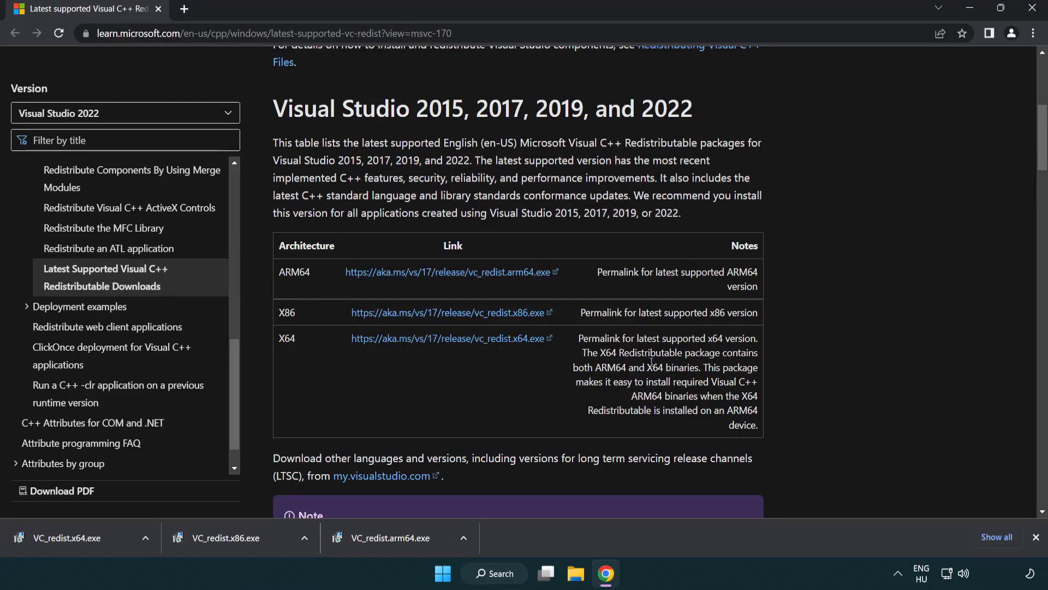
click(73, 537)
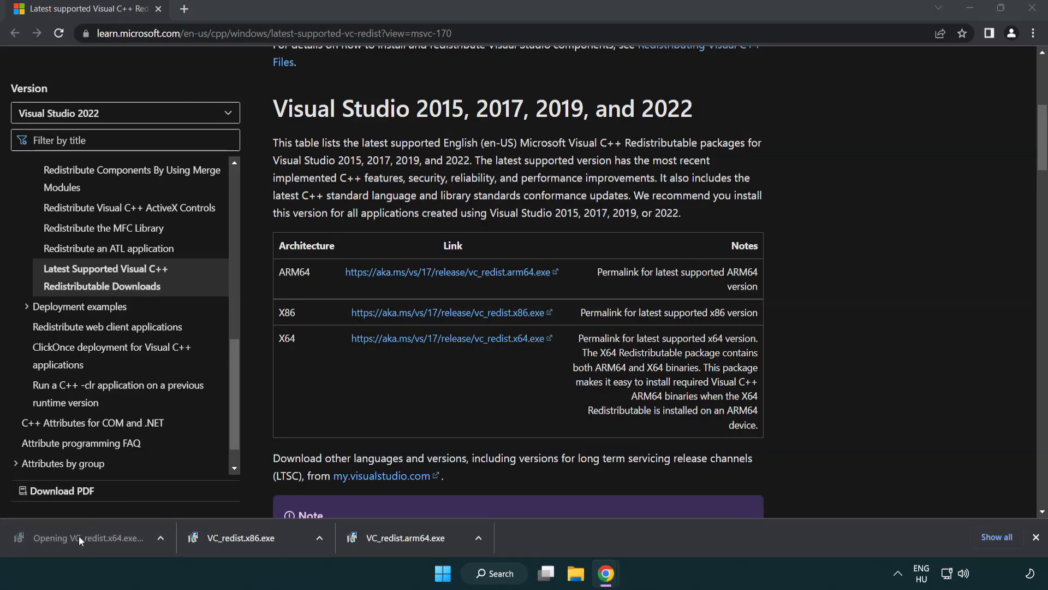
click(91, 537)
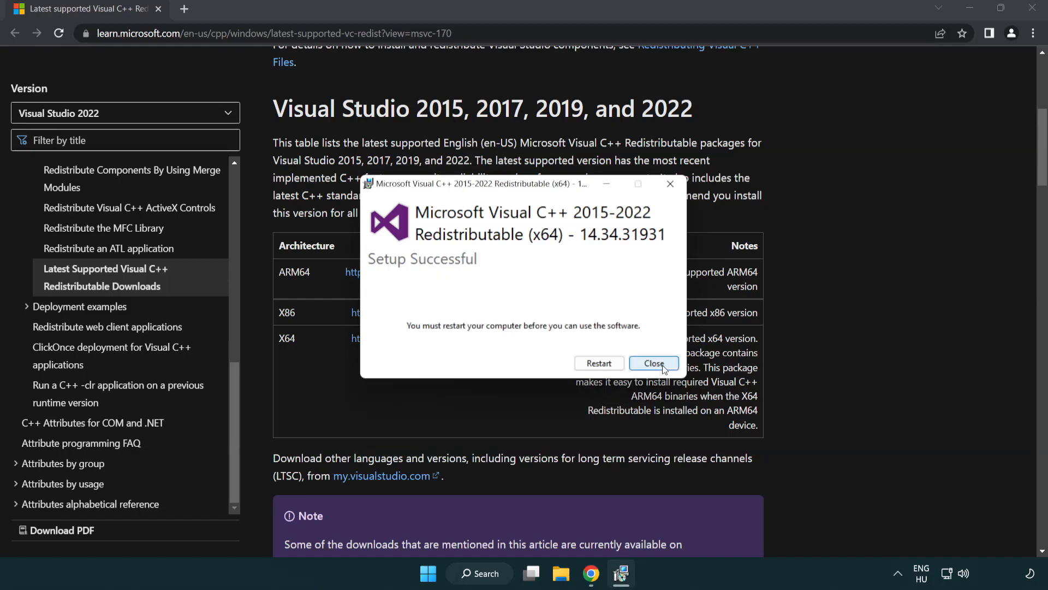
click(653, 362)
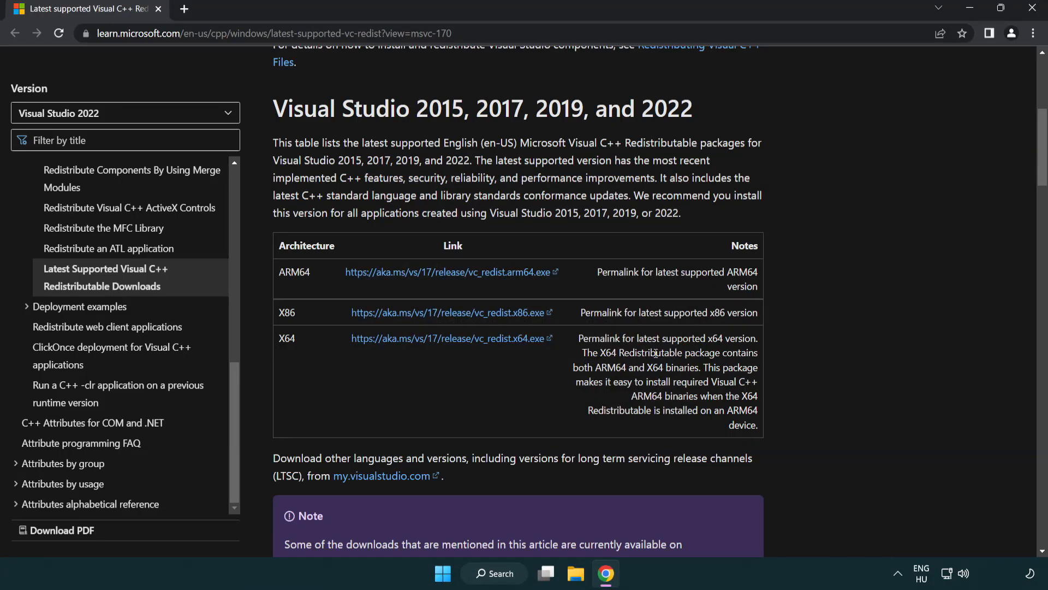
mouse_move(1032, 10)
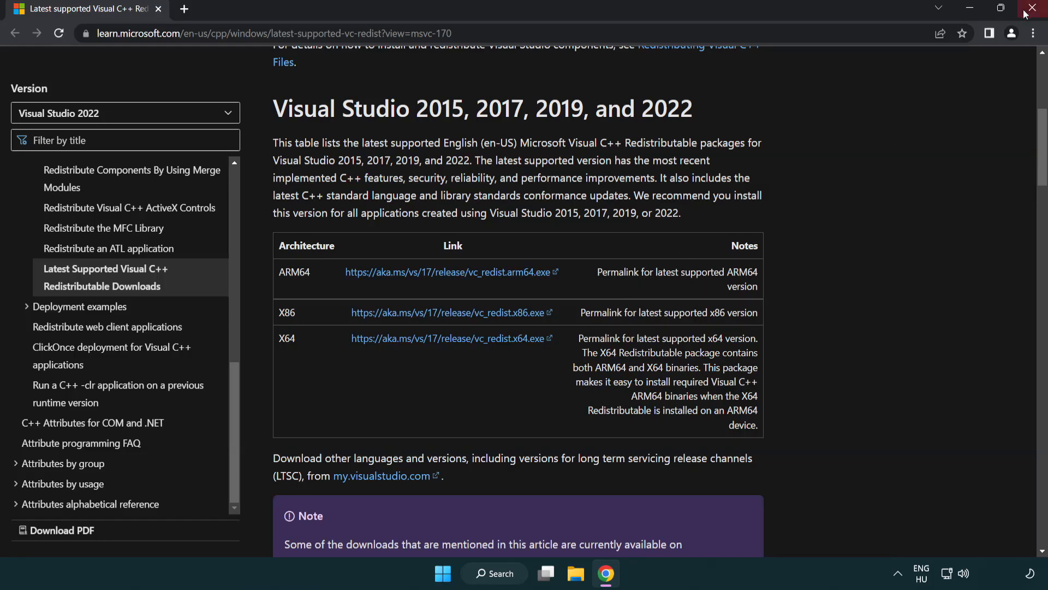
Close Chrome and launch Command Prompt as administrator from a Windows search for 'cmd'.
click(1036, 8)
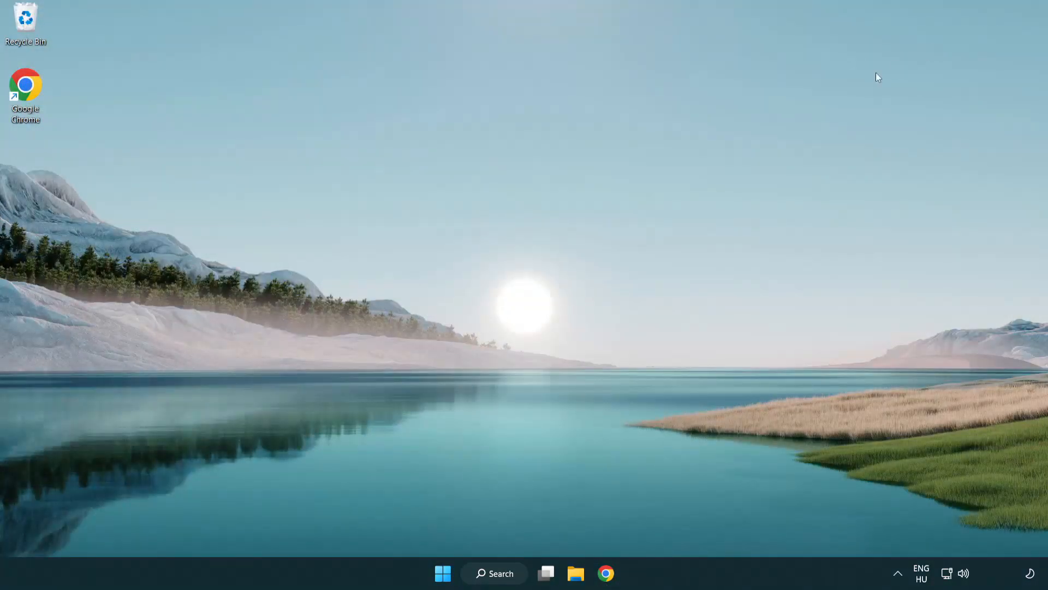
mouse_move(581, 245)
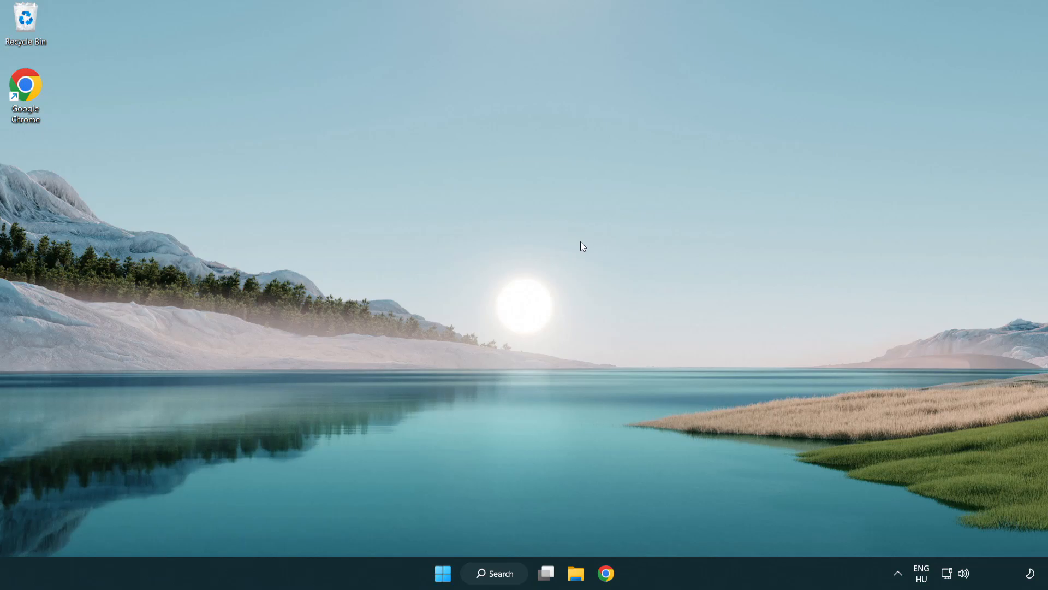
mouse_move(493, 573)
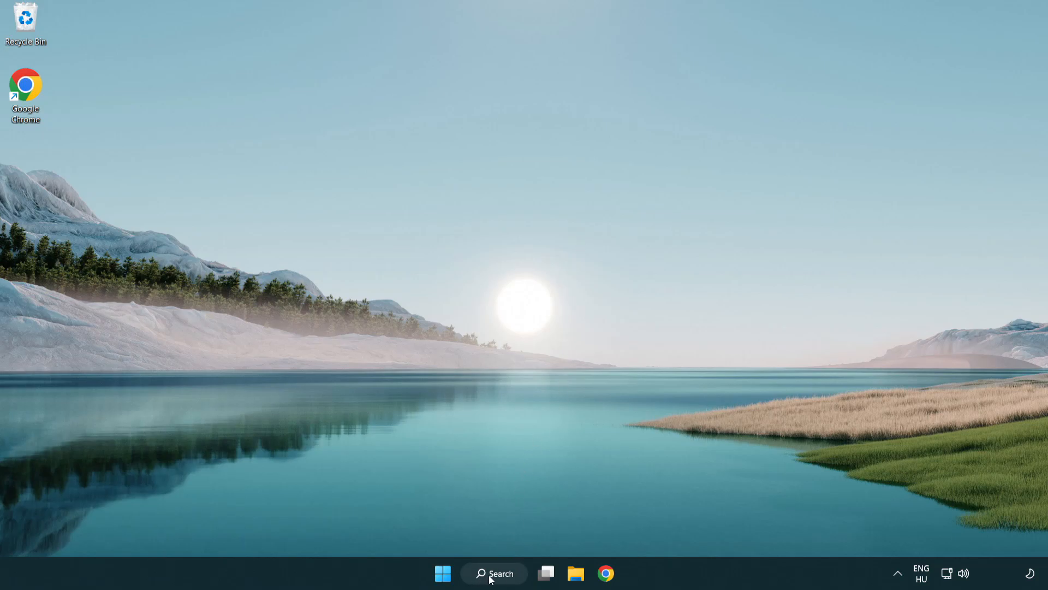
click(493, 573)
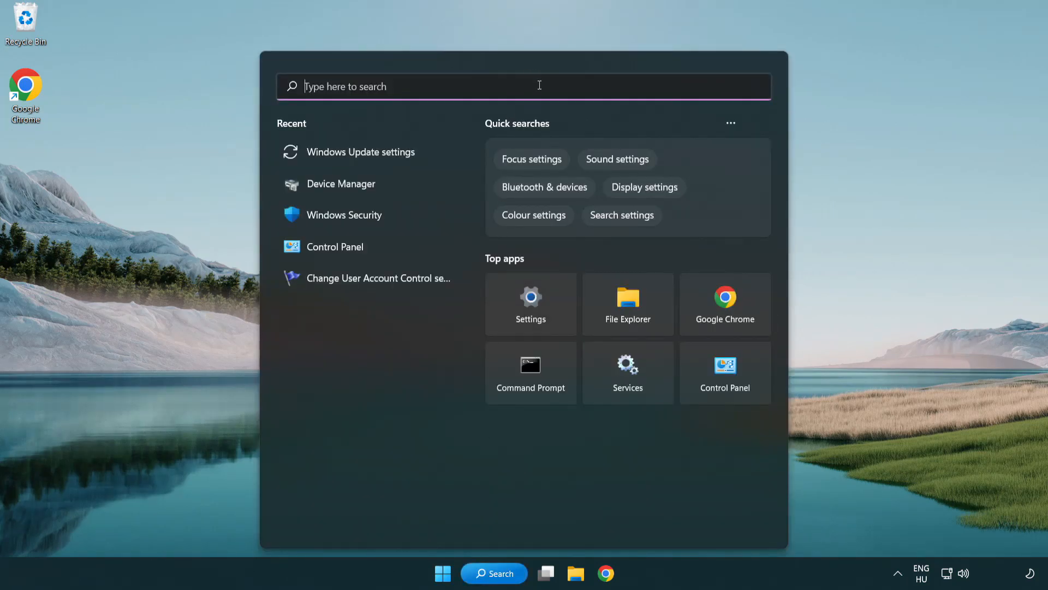
text(cmd)
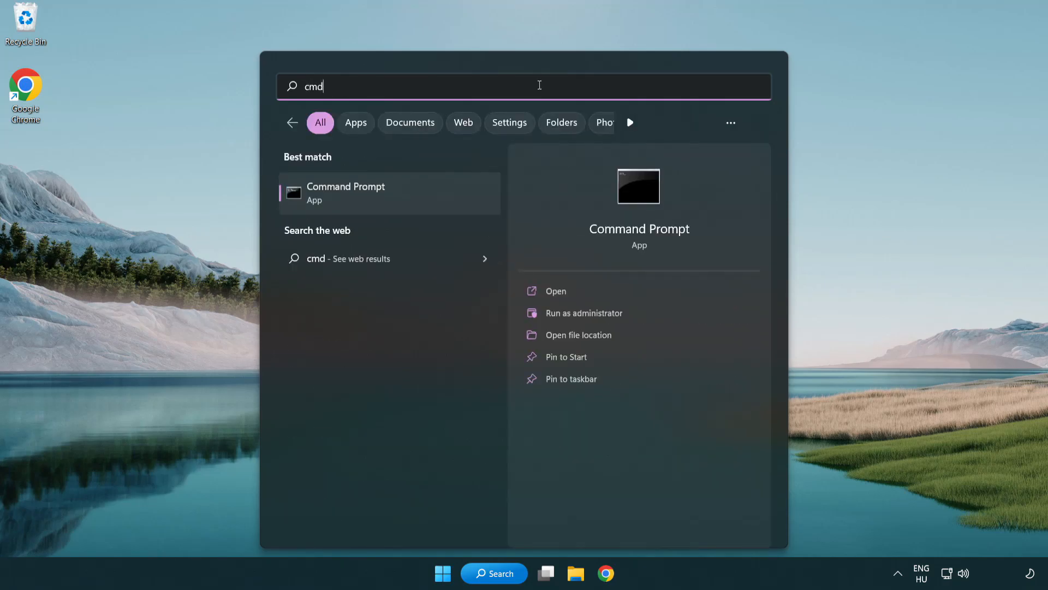
right_click(346, 192)
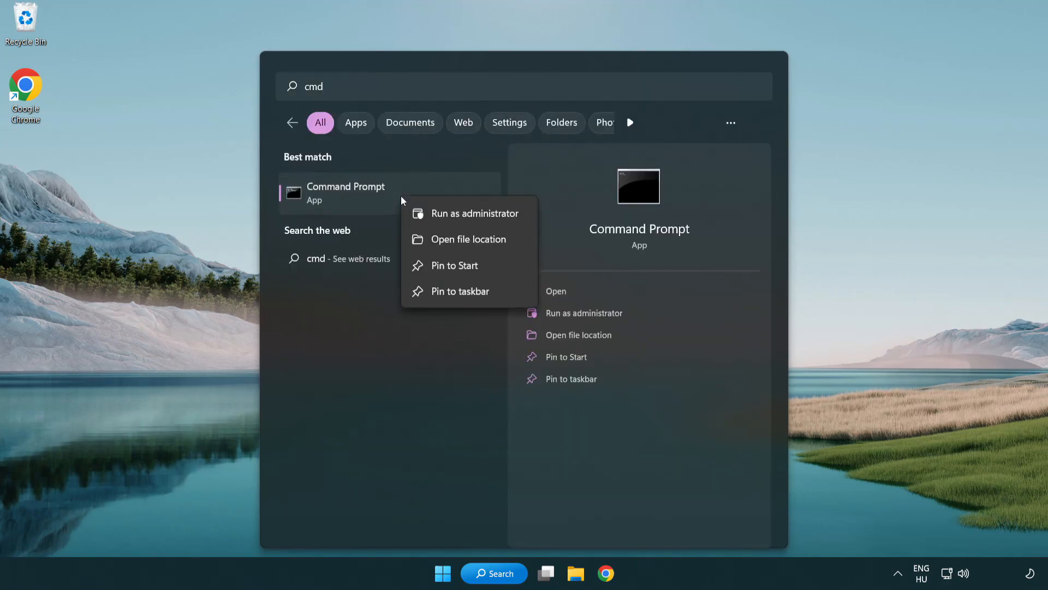
mouse_move(473, 222)
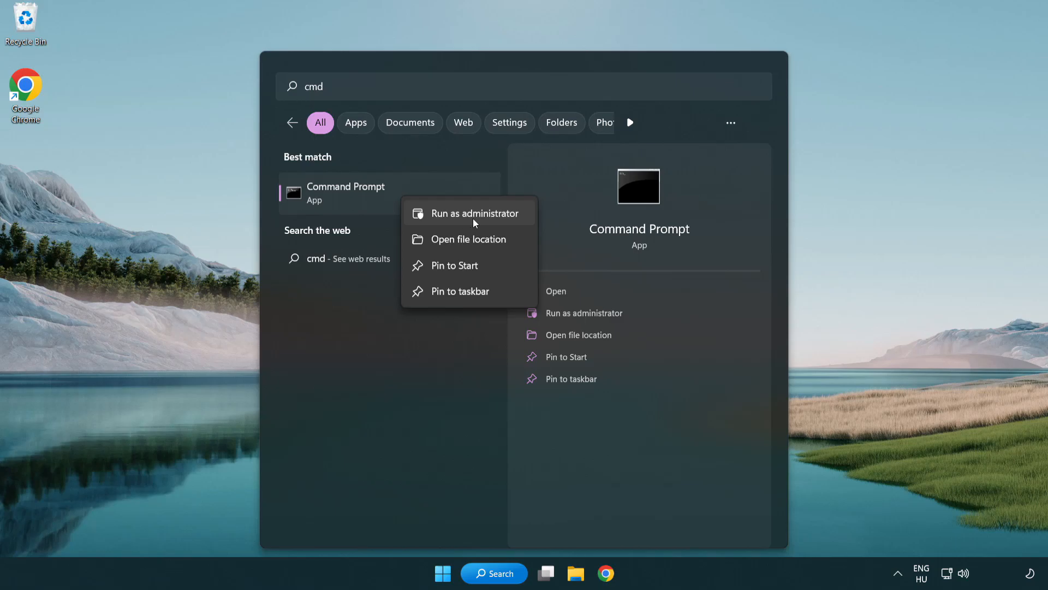
click(468, 213)
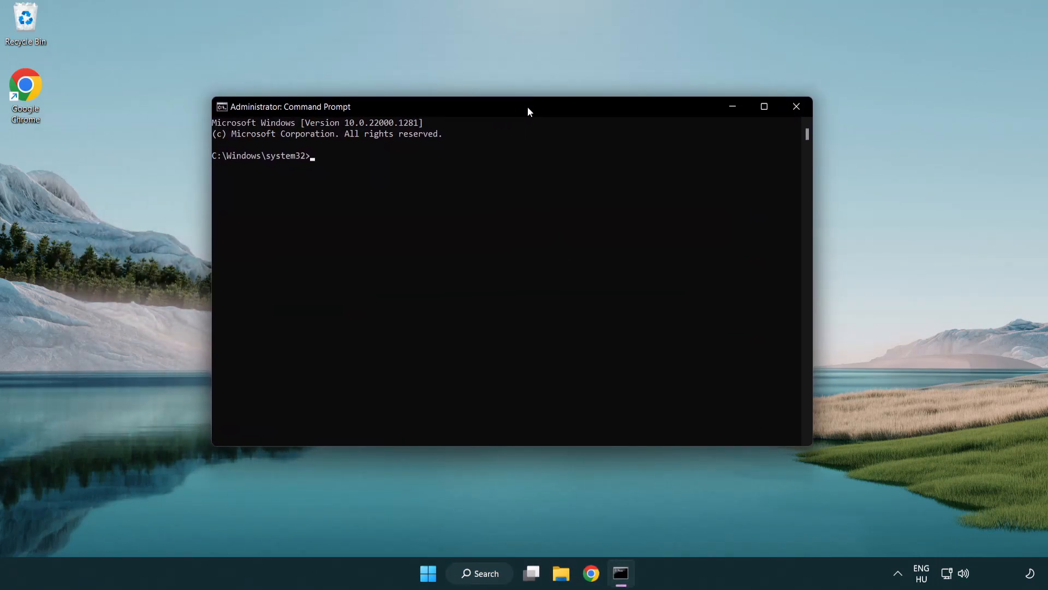
Run sfc /scannow, which completes reporting no integrity violations.
text(sfc /scannow)
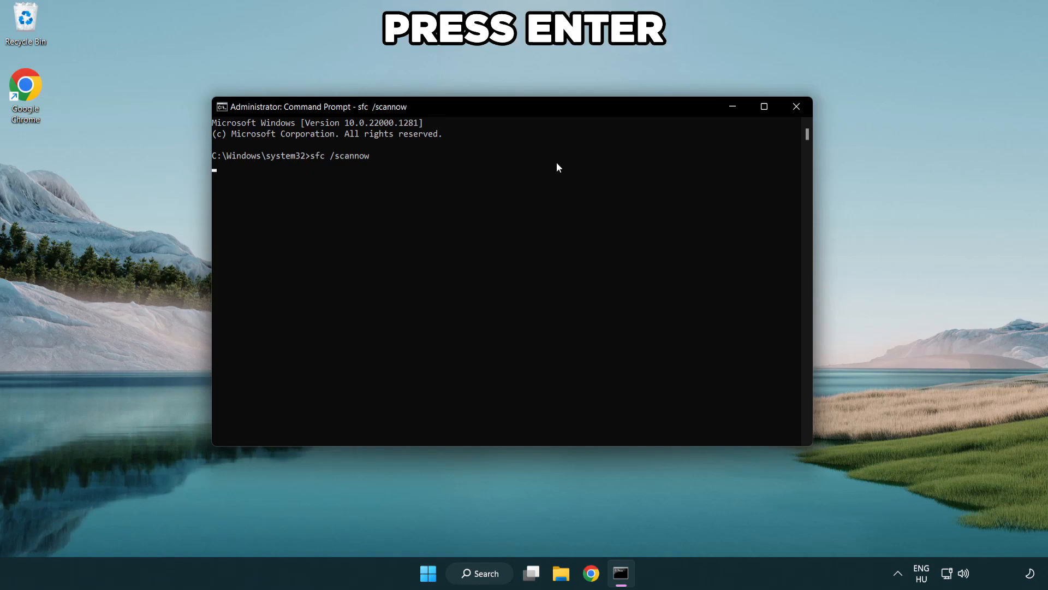
key(enter)
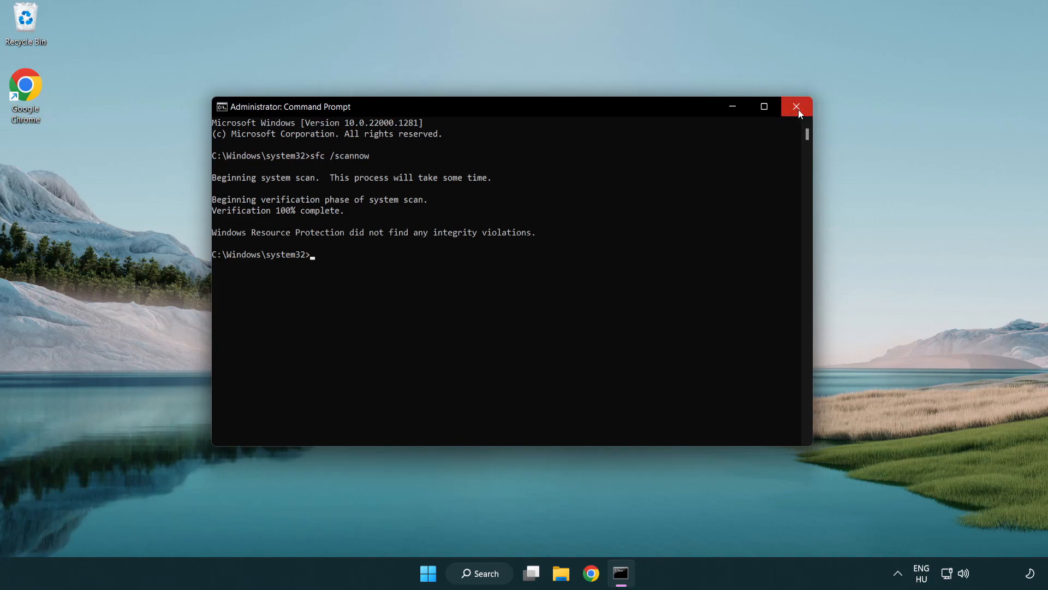
mouse_move(796, 107)
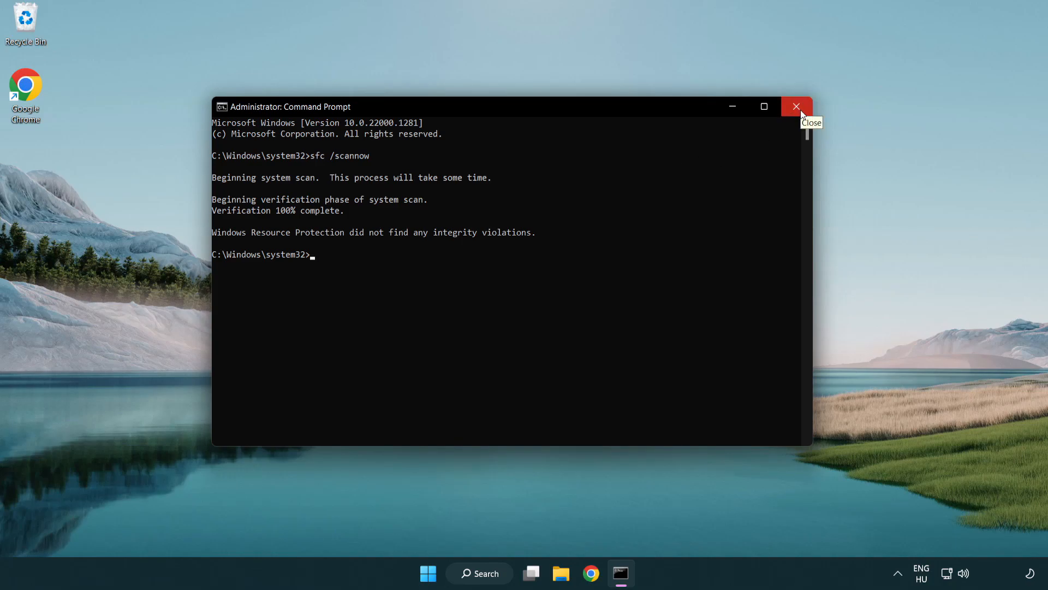
Close Command Prompt and open the Start menu to reach the power options for a restart.
click(443, 574)
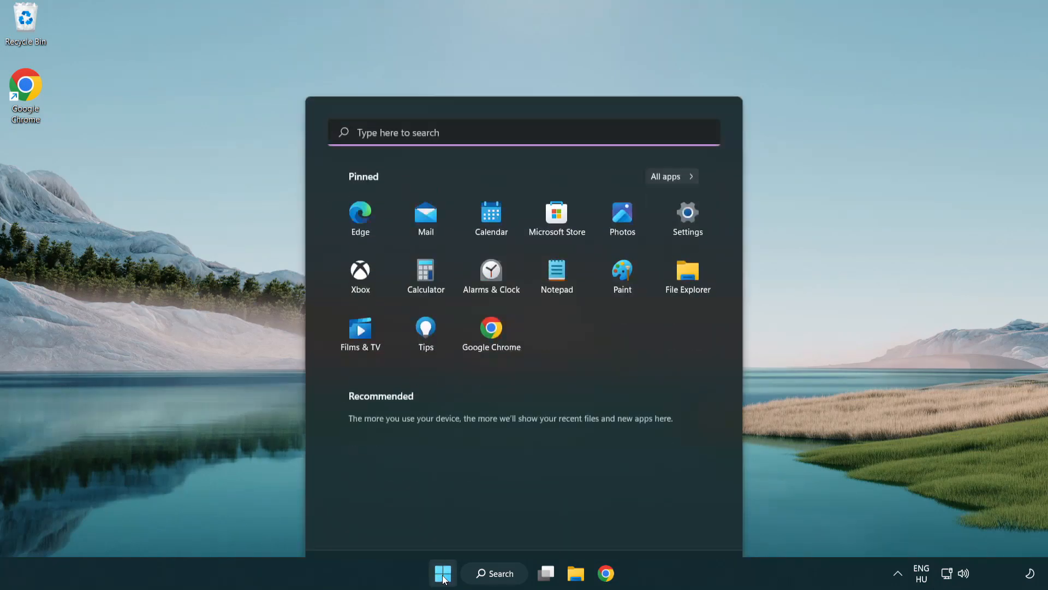
click(695, 526)
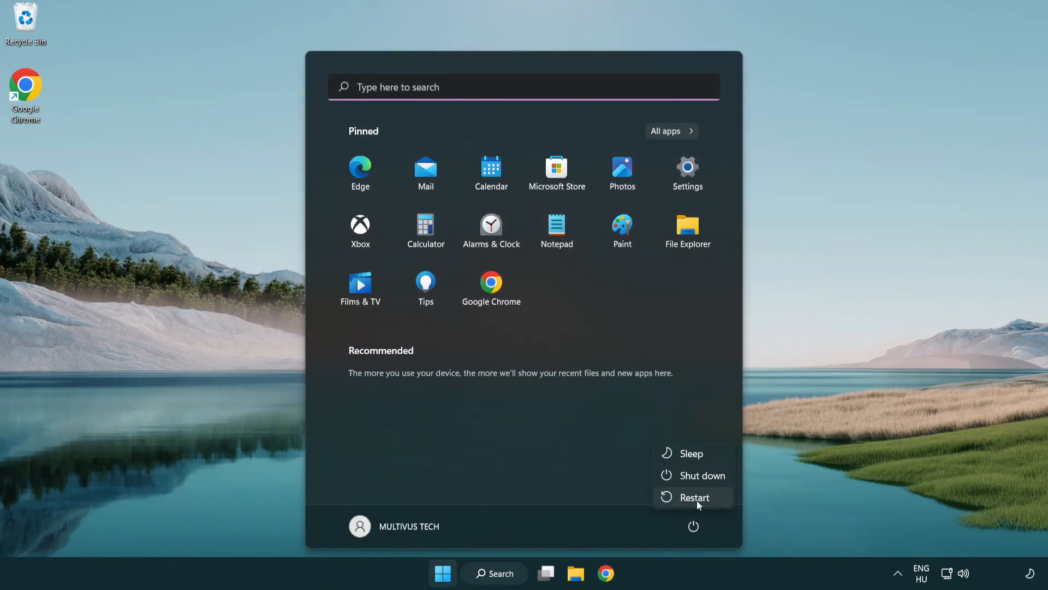
mouse_move(695, 497)
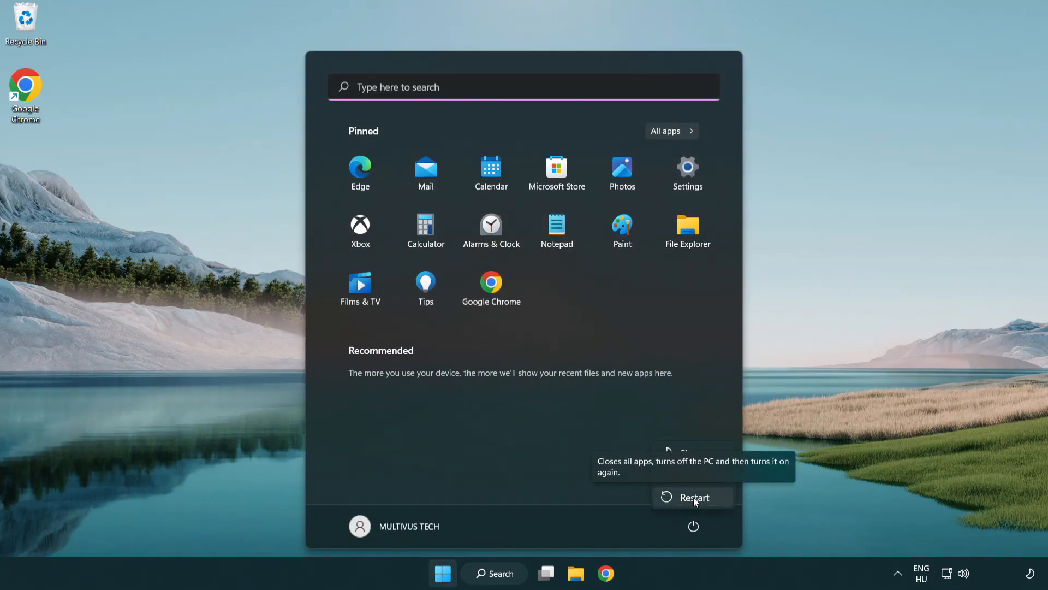